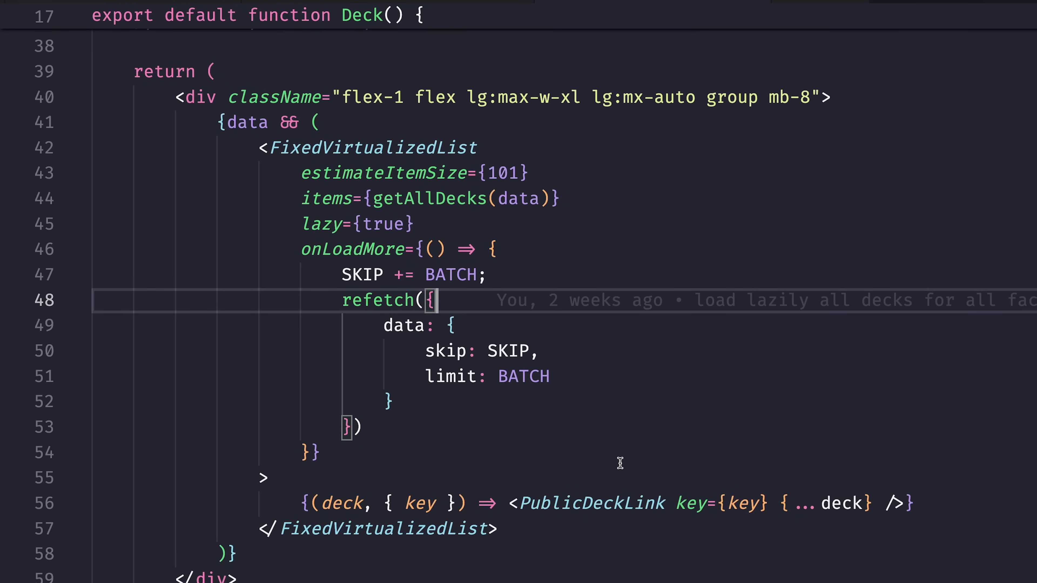
pyautogui.moveTo(262, 149)
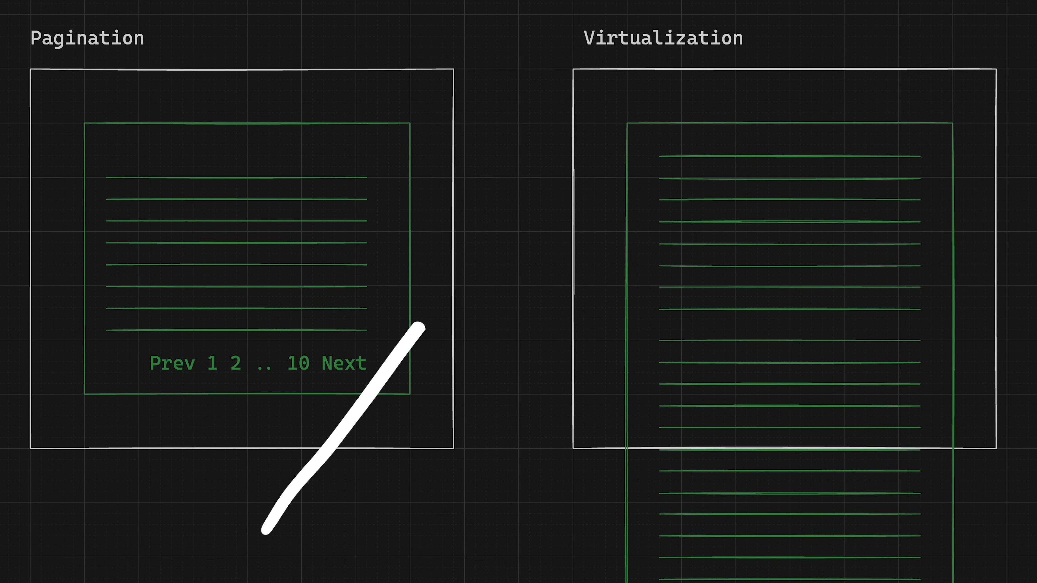
# - Trace the pagination controls in the diagram with the laser and move toward the shadcn/ui Pagination page
pyautogui.moveTo(264, 529); pyautogui.dragTo(601, 73)
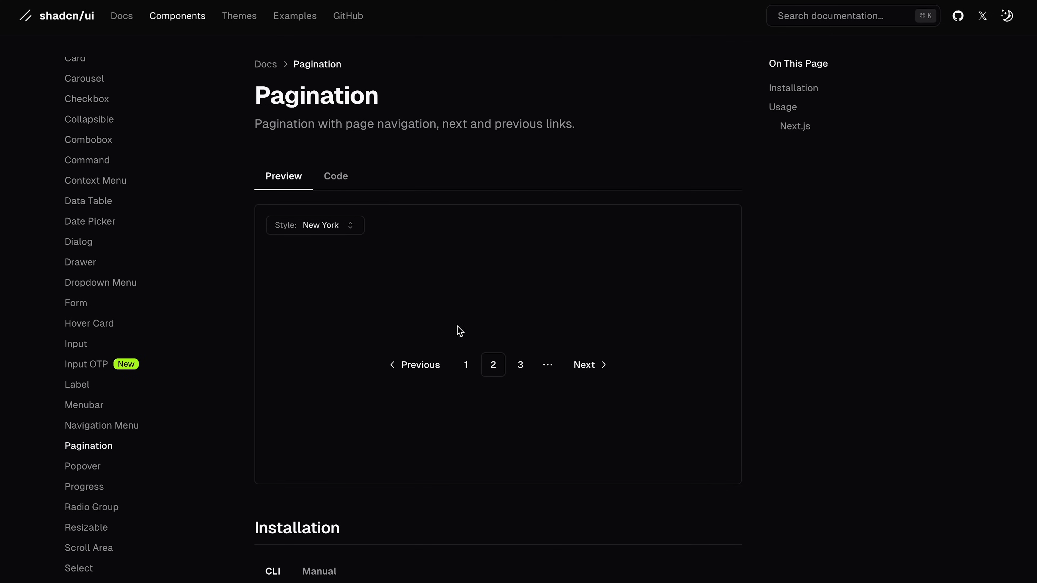
pyautogui.scroll(-3)
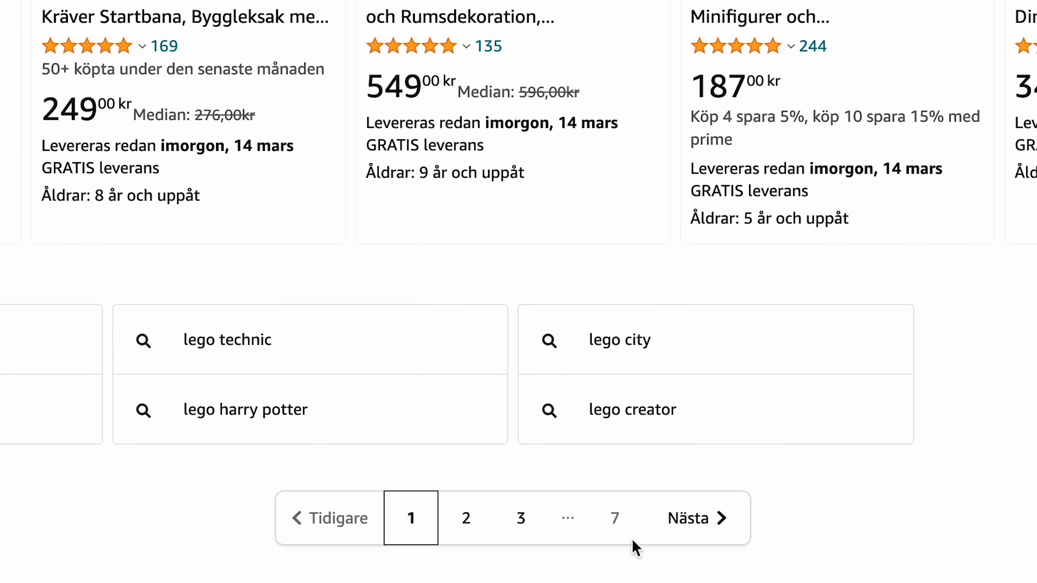
pyautogui.moveTo(297, 554)
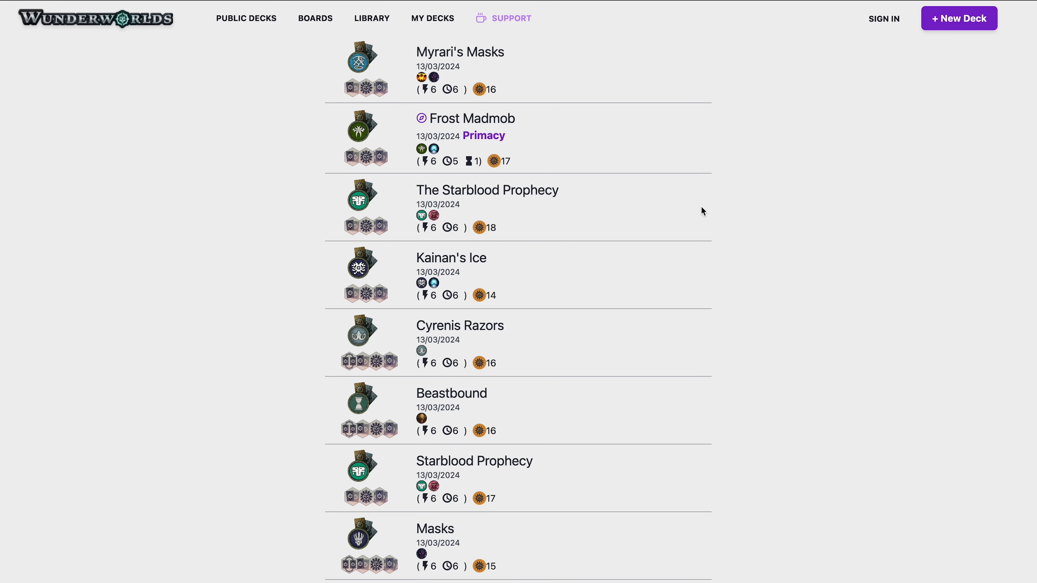
pyautogui.moveTo(641, 173)
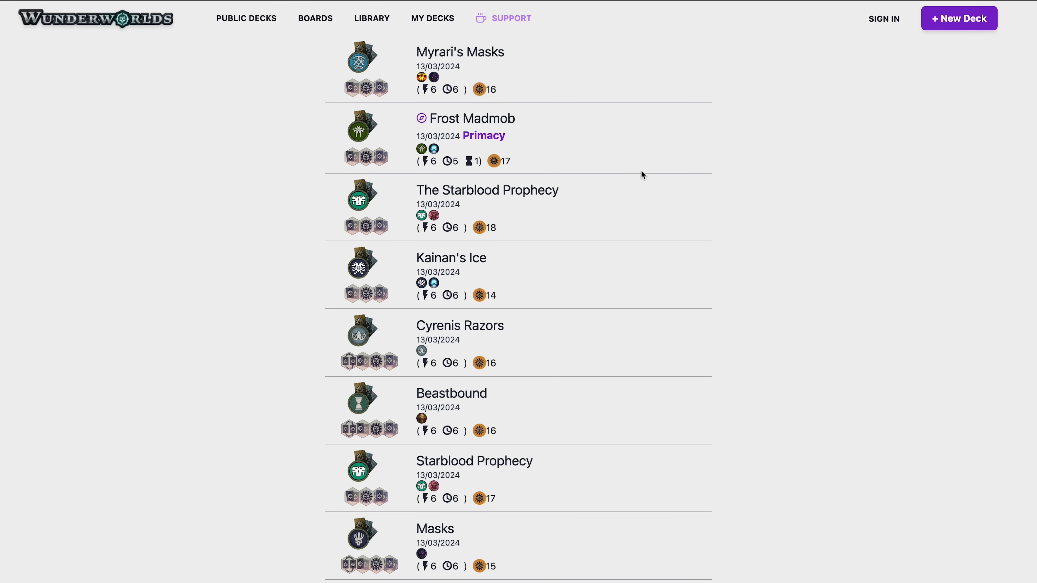
# - Scroll the Public Decks list so Breakneck, Void, Fortress and Tooth n Claw lazily load into view
pyautogui.scroll(-3)
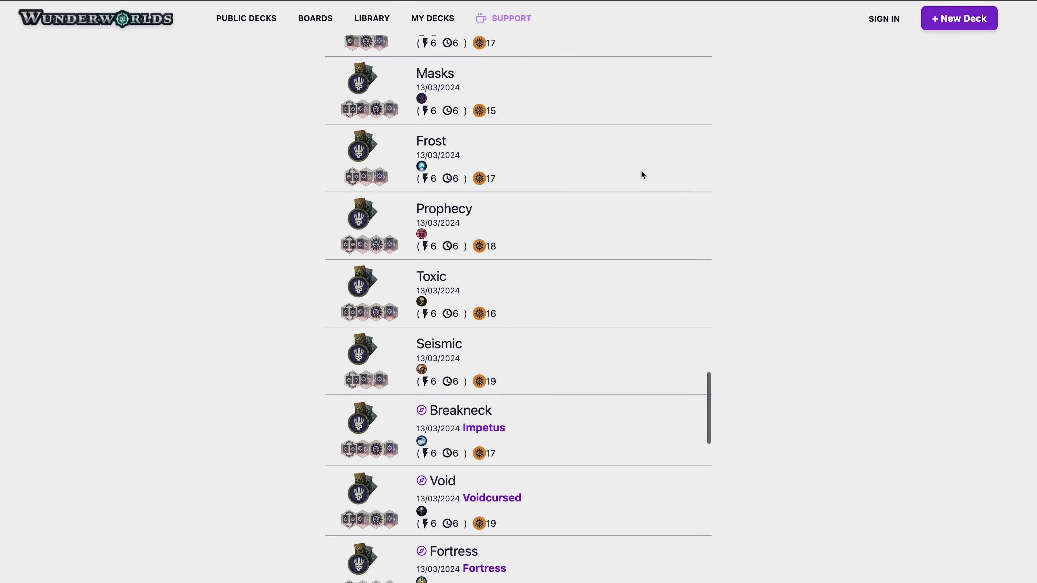
pyautogui.scroll(-3)
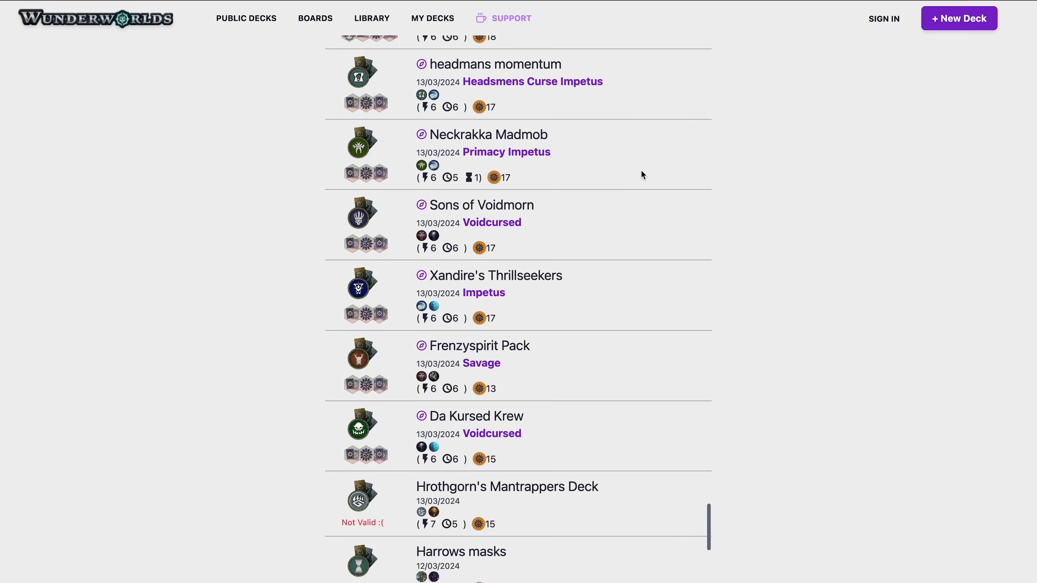
pyautogui.scroll(-3)
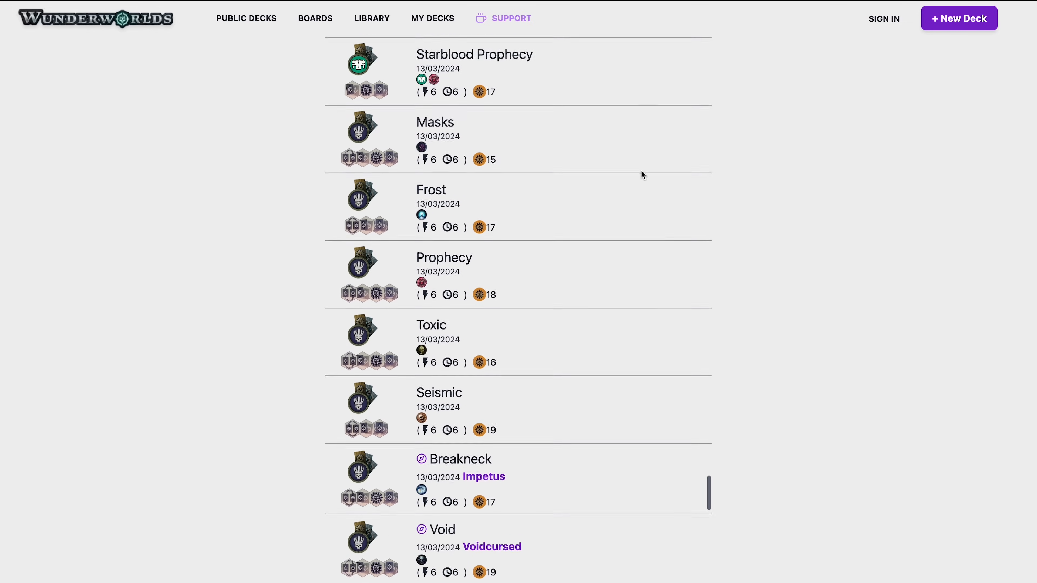
pyautogui.scroll(-3)
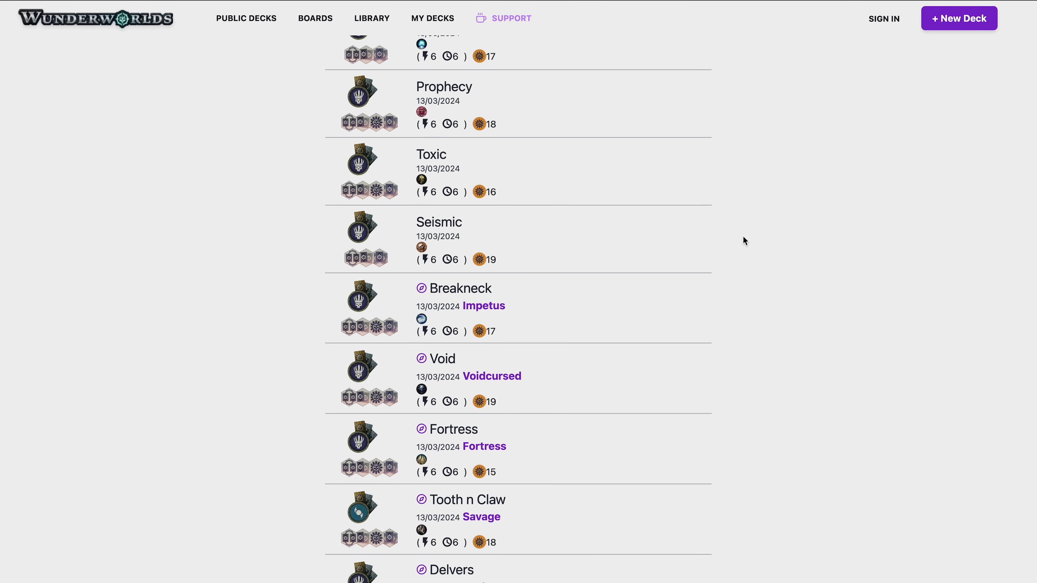
pyautogui.scroll(-3)
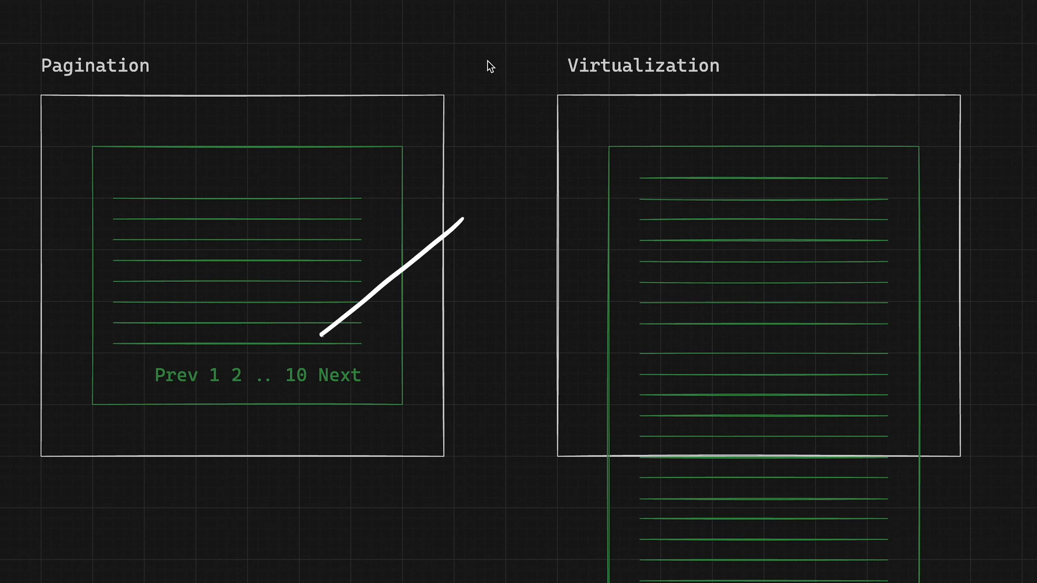
pyautogui.moveTo(463, 222); pyautogui.dragTo(317, 337)
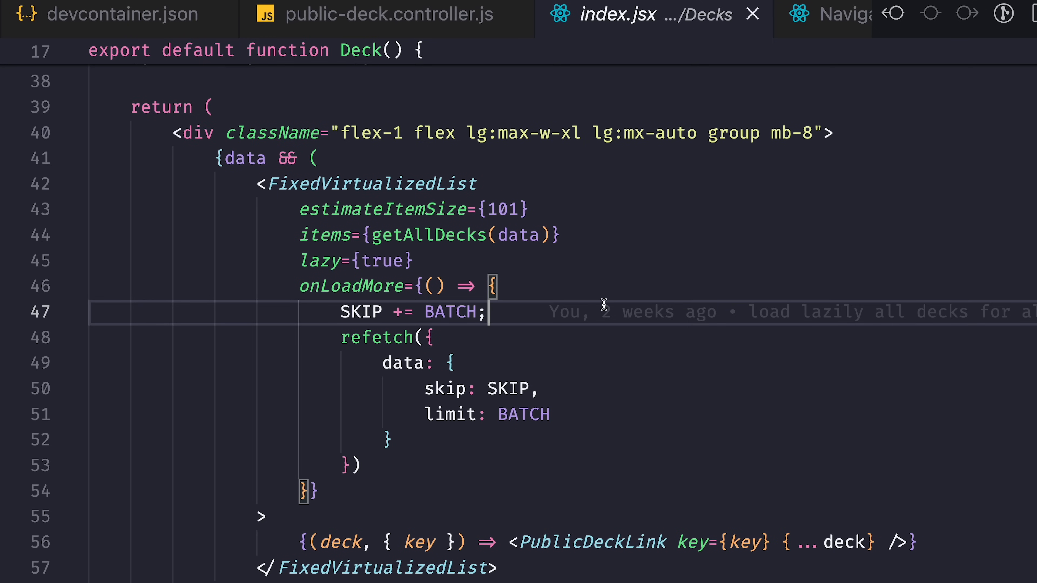
pyautogui.moveTo(366, 185)
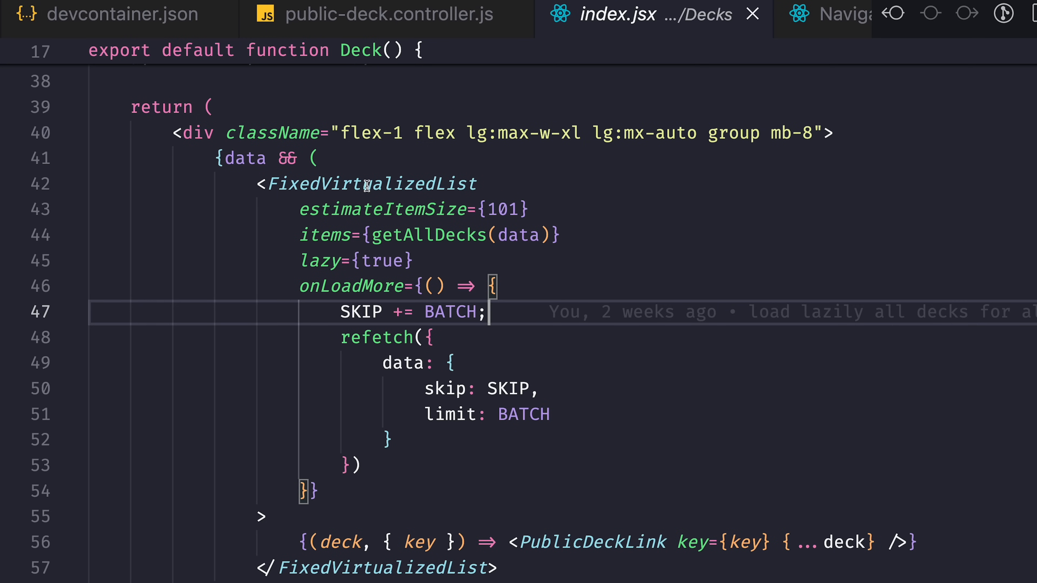
pyautogui.moveTo(354, 285)
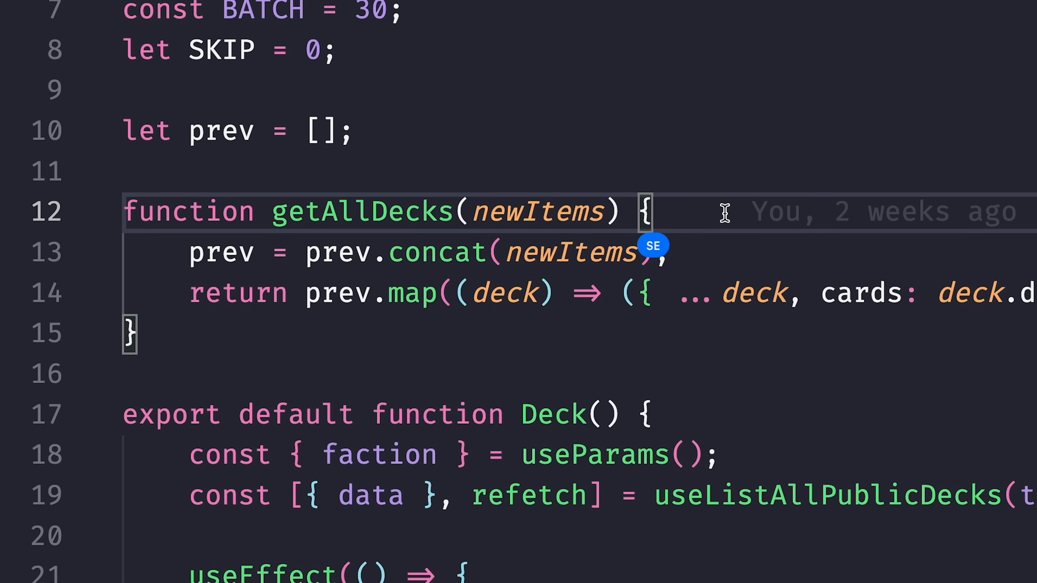
# - Reveal lines 7–25 of index.jsx with BATCH, SKIP, prev and the getAllDecks accumulator
pyautogui.scroll(-3)
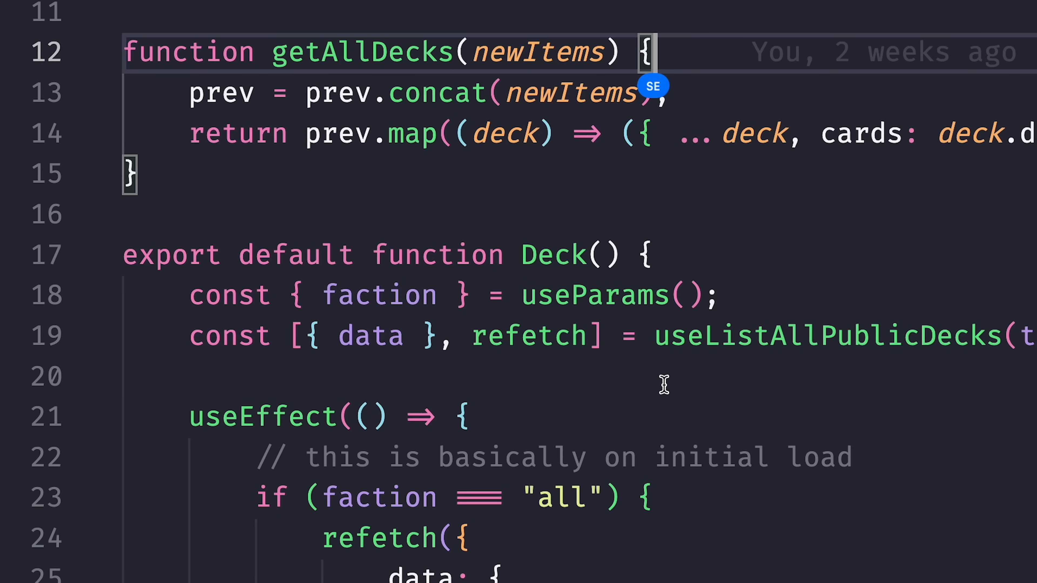
pyautogui.moveTo(748, 336)
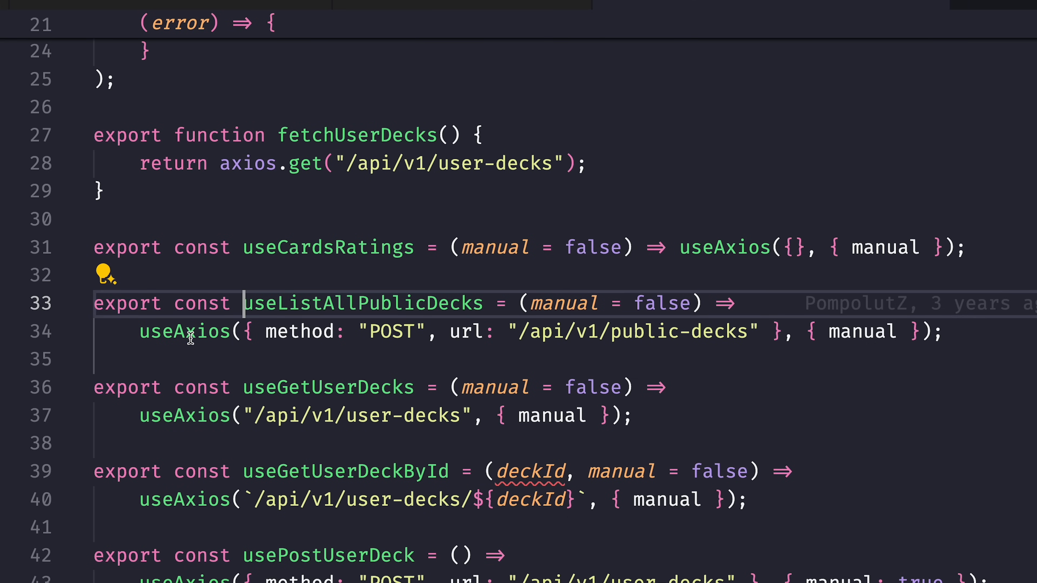
pyautogui.moveTo(185, 331)
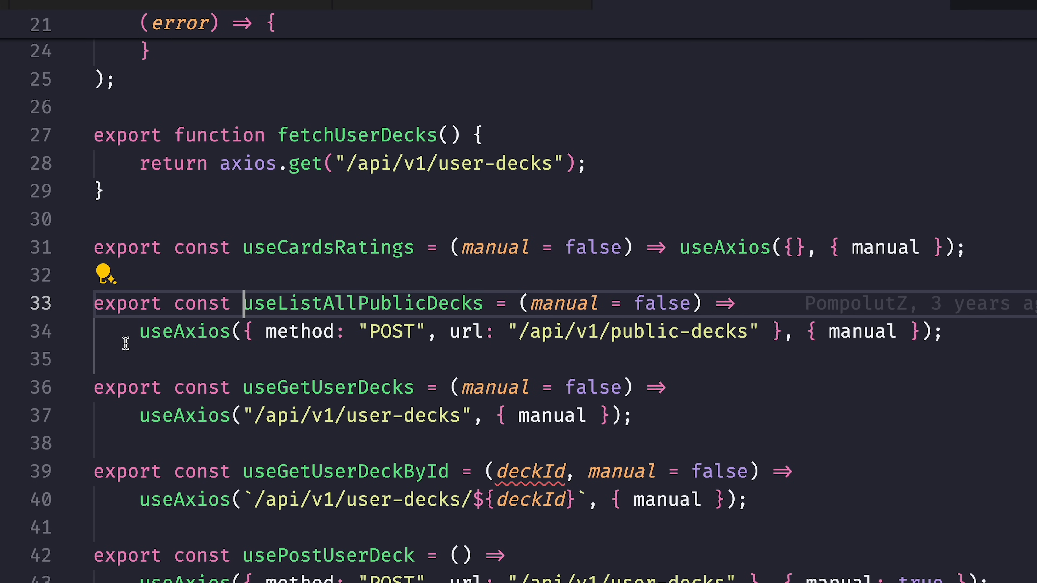
pyautogui.moveTo(197, 357)
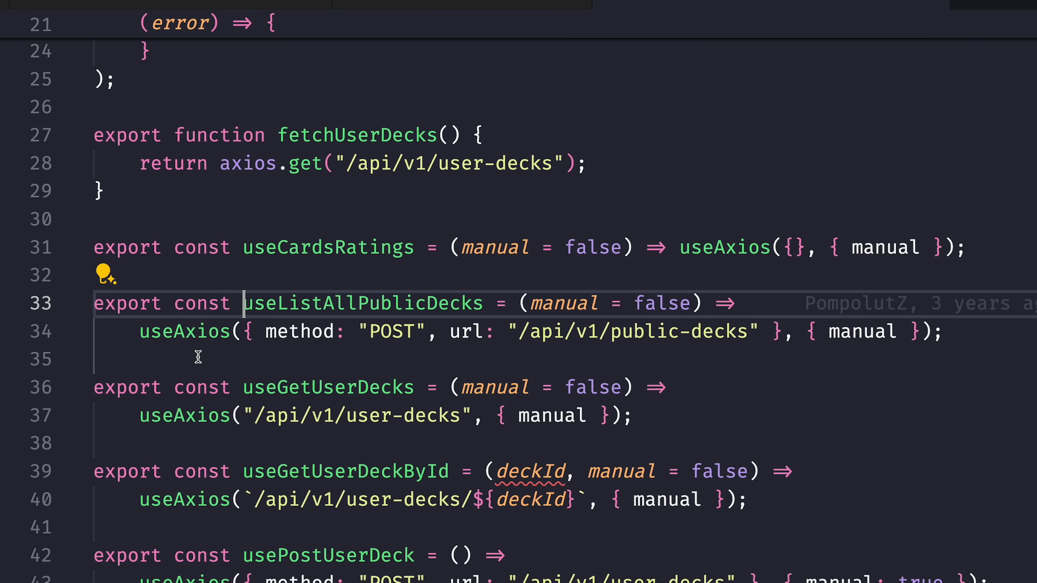
pyautogui.moveTo(959, 304)
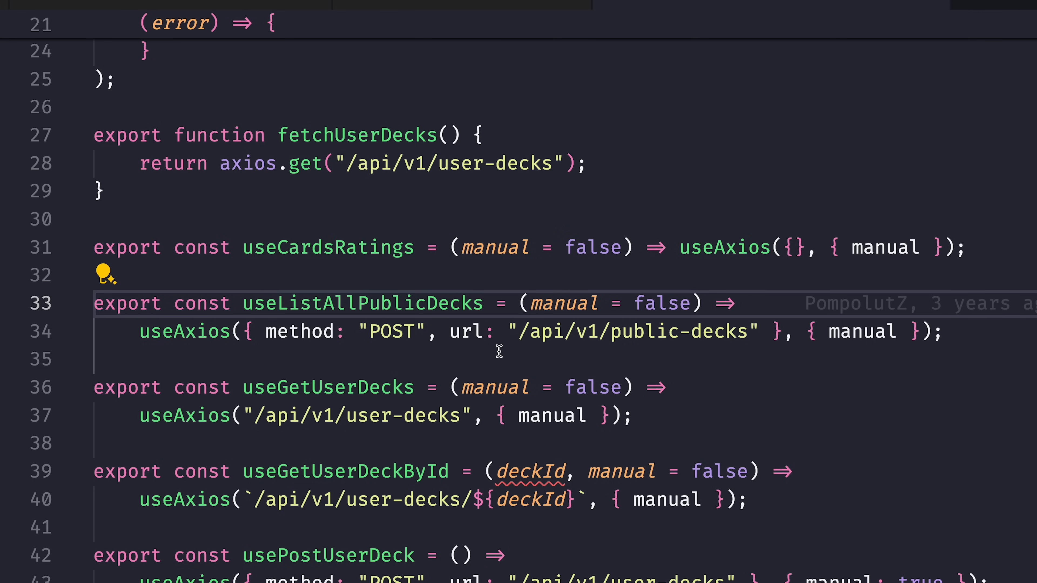
pyautogui.moveTo(521, 332)
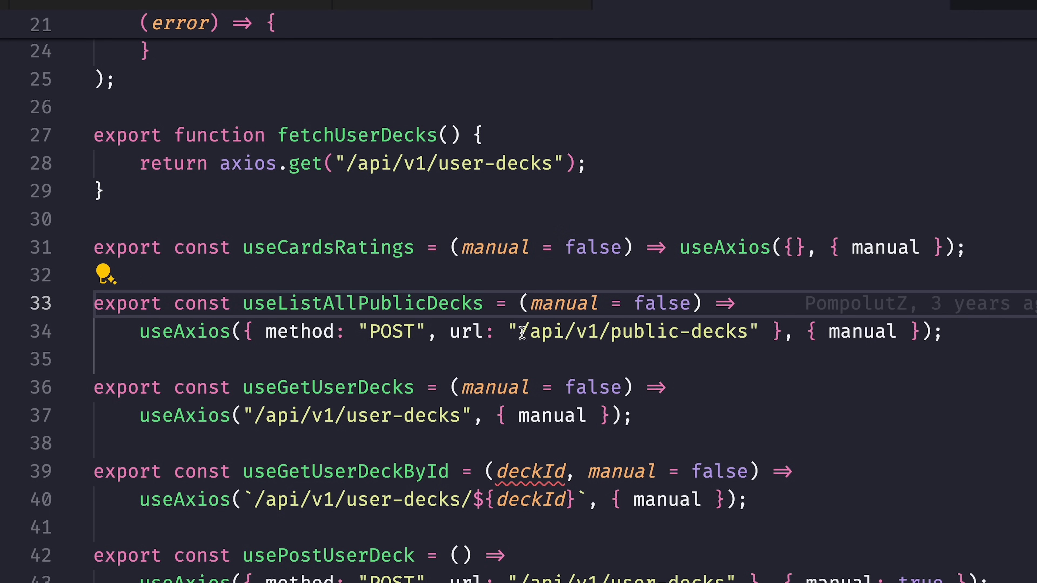
# - Highlight every occurrence of the manual option in the useListAllPublicDecks POST hook
pyautogui.doubleClick(859, 331)
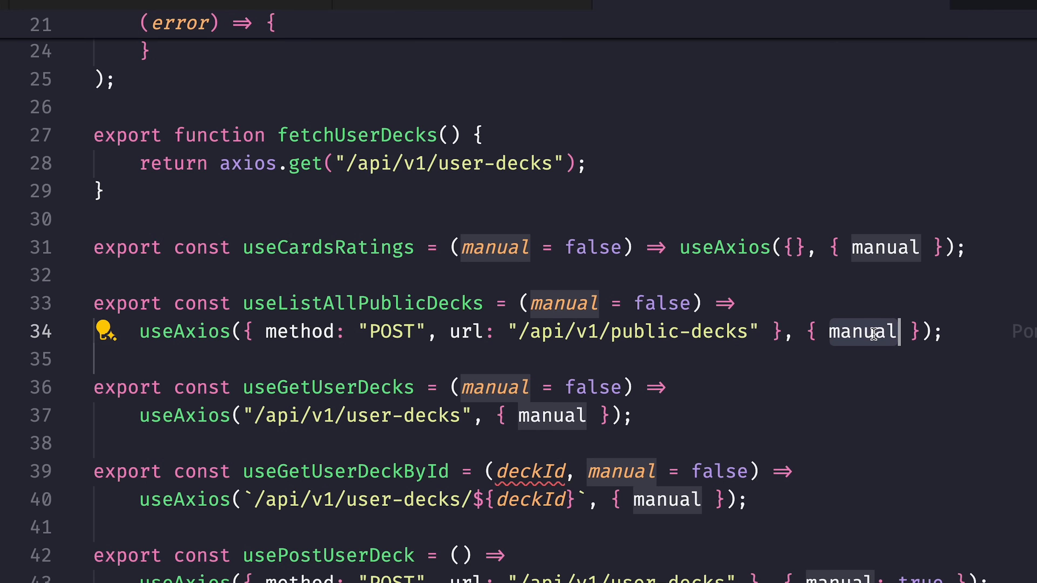
pyautogui.doubleClick(862, 331)
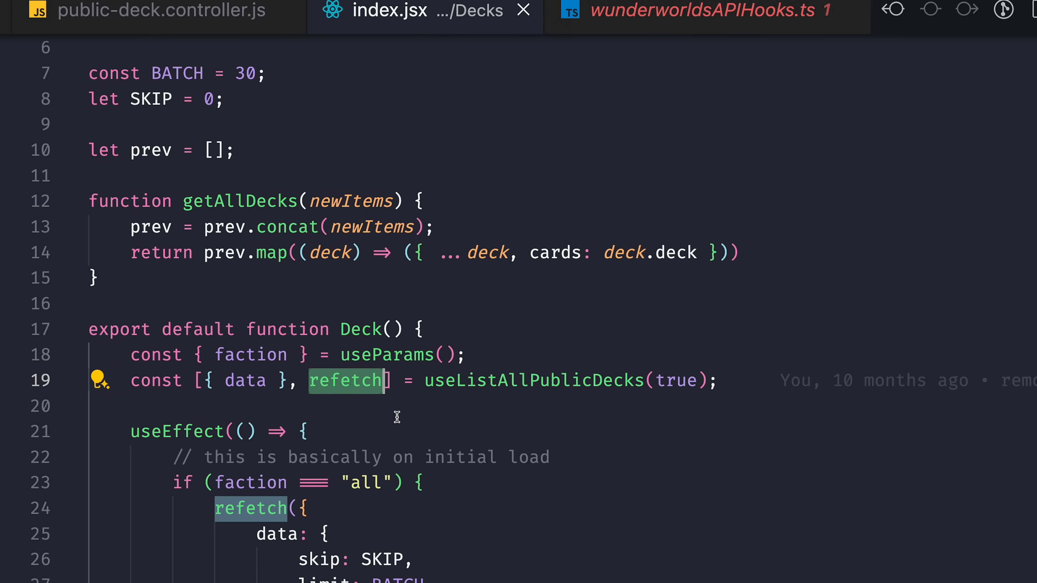
pyautogui.moveTo(652, 418)
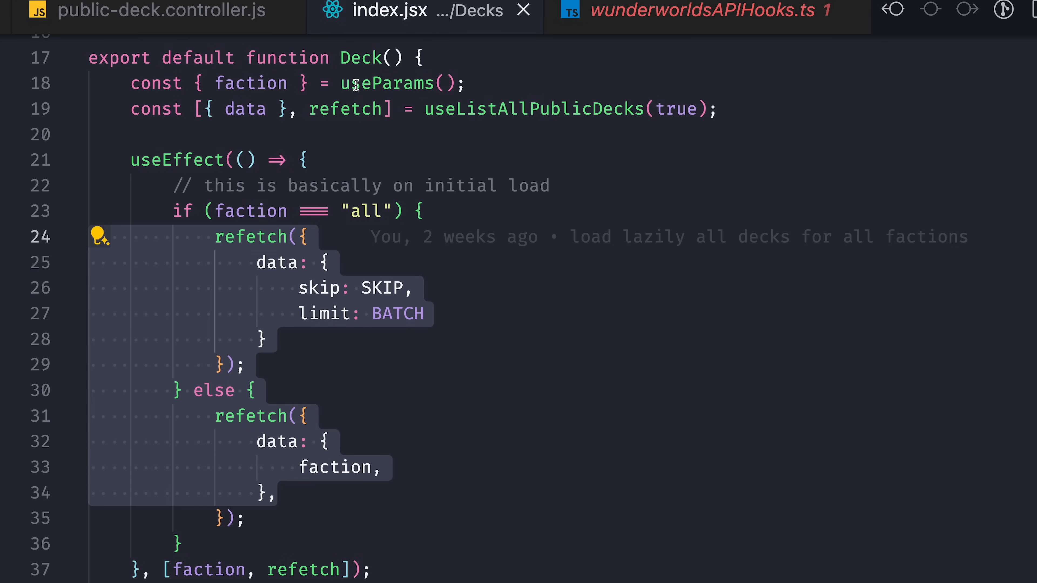
pyautogui.moveTo(538, 463)
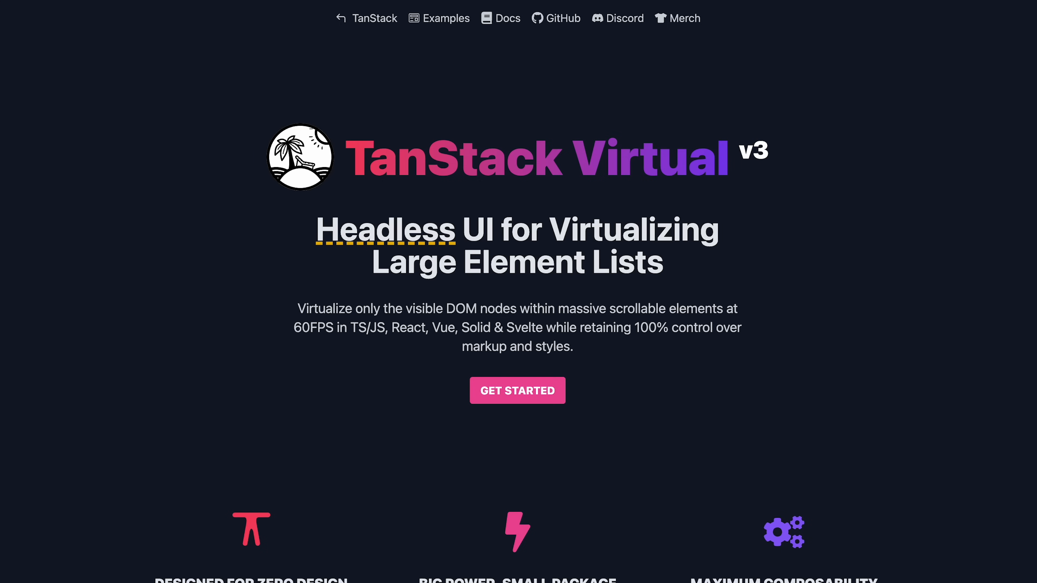
pyautogui.moveTo(508, 18)
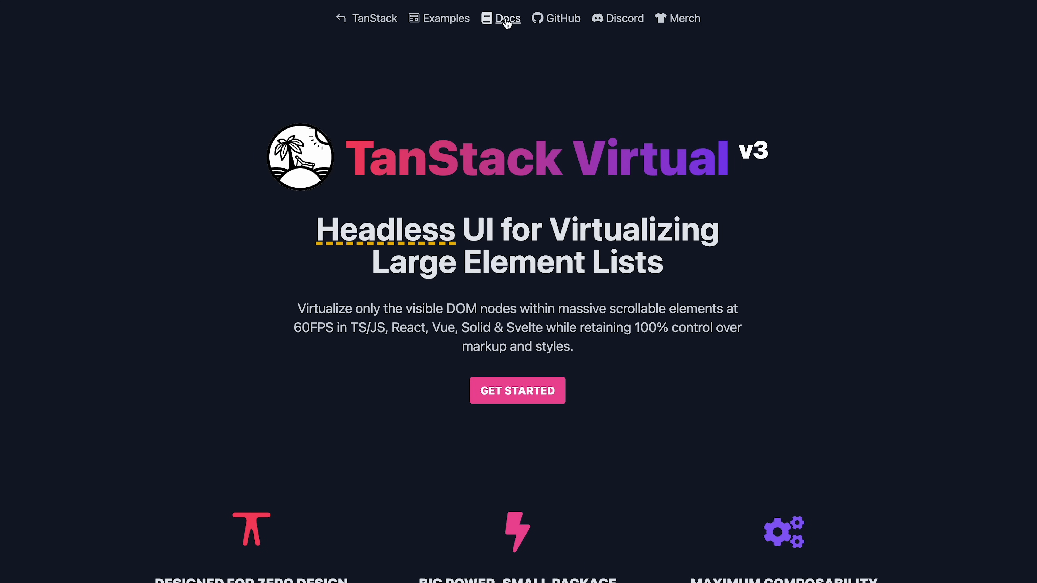
pyautogui.click(508, 18)
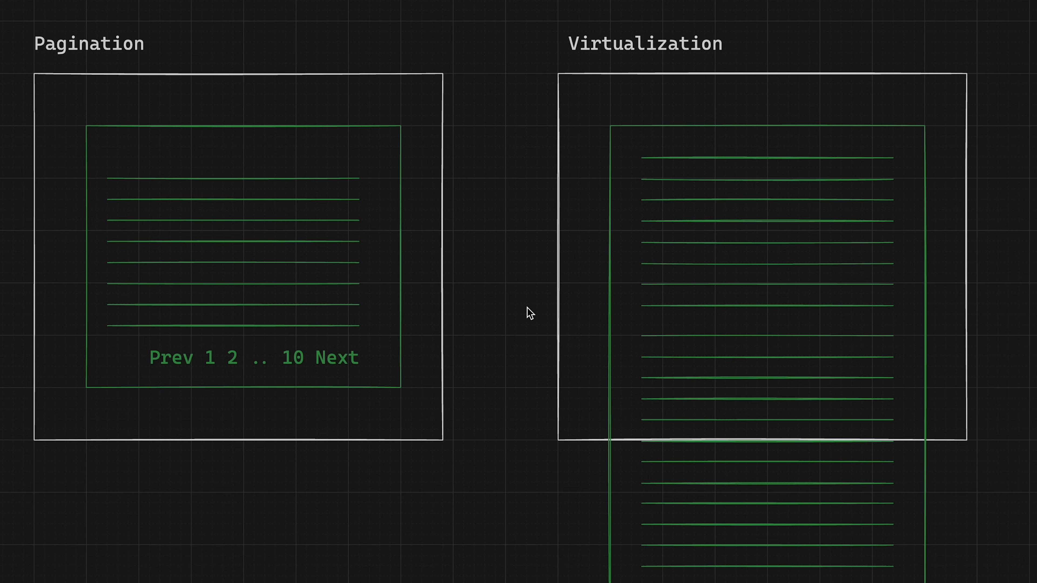
pyautogui.moveTo(494, 269)
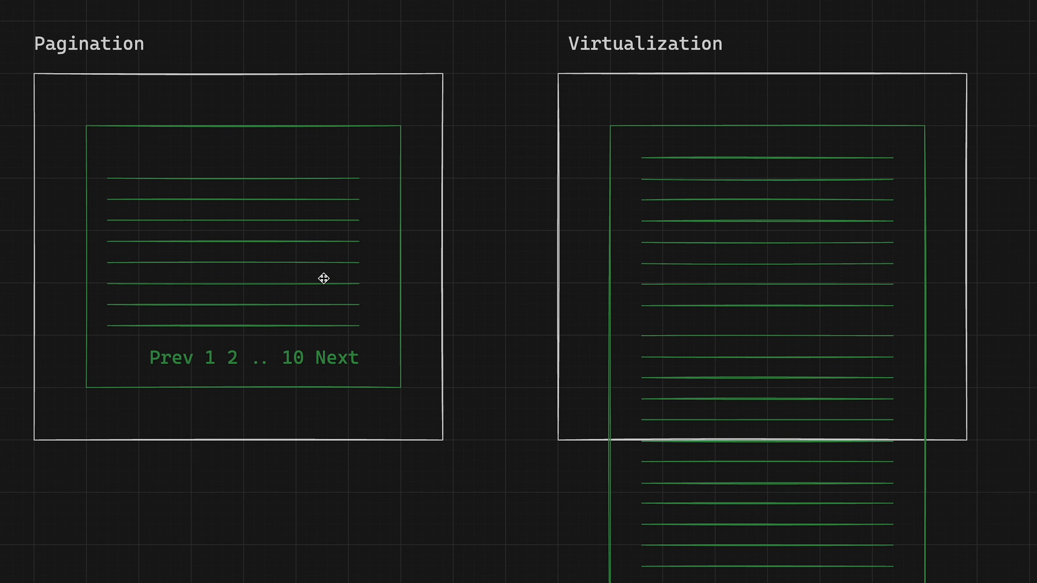
pyautogui.moveTo(307, 305)
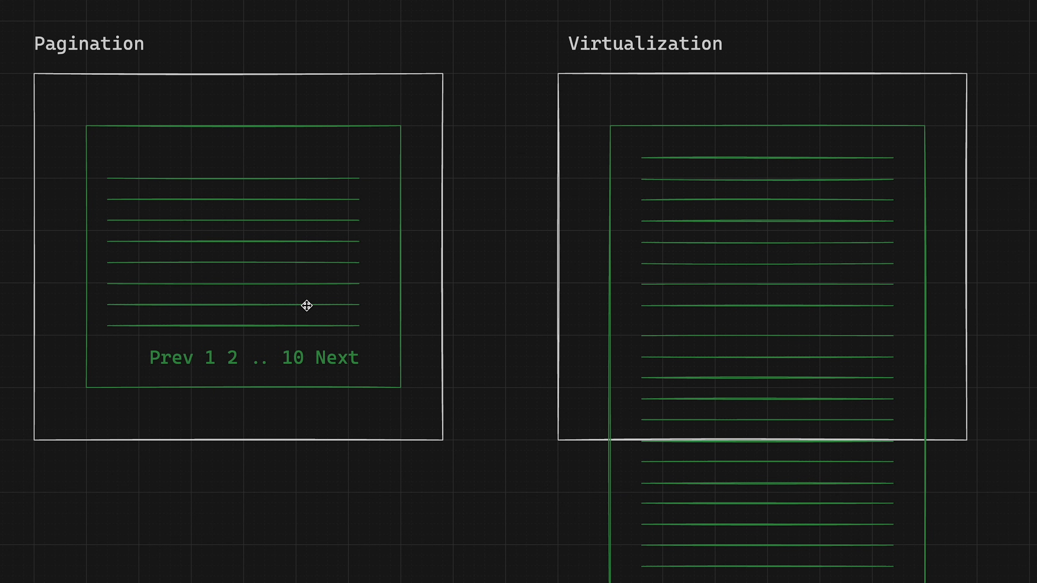
pyautogui.moveTo(760, 186)
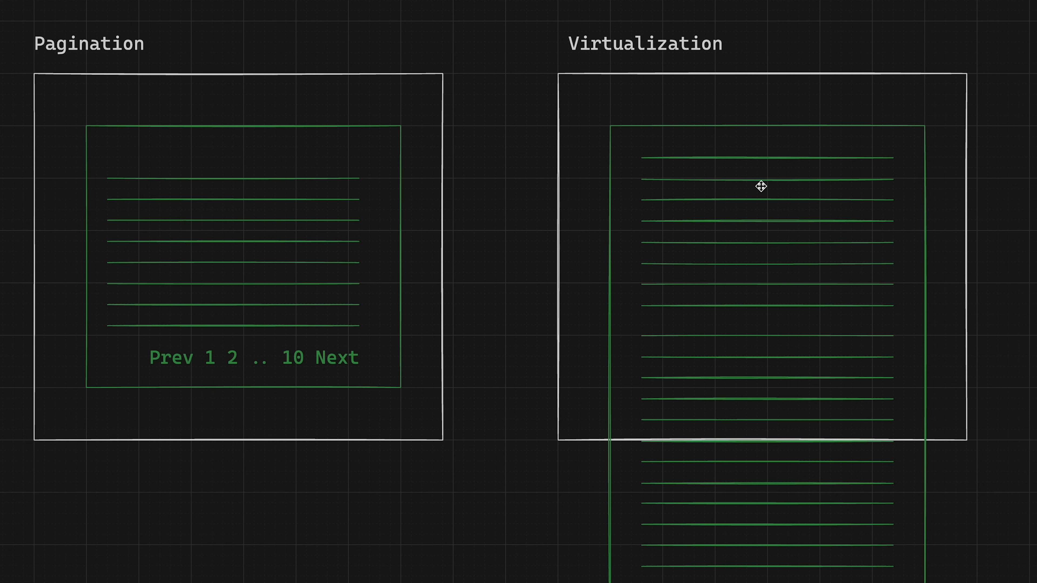
pyautogui.moveTo(750, 233)
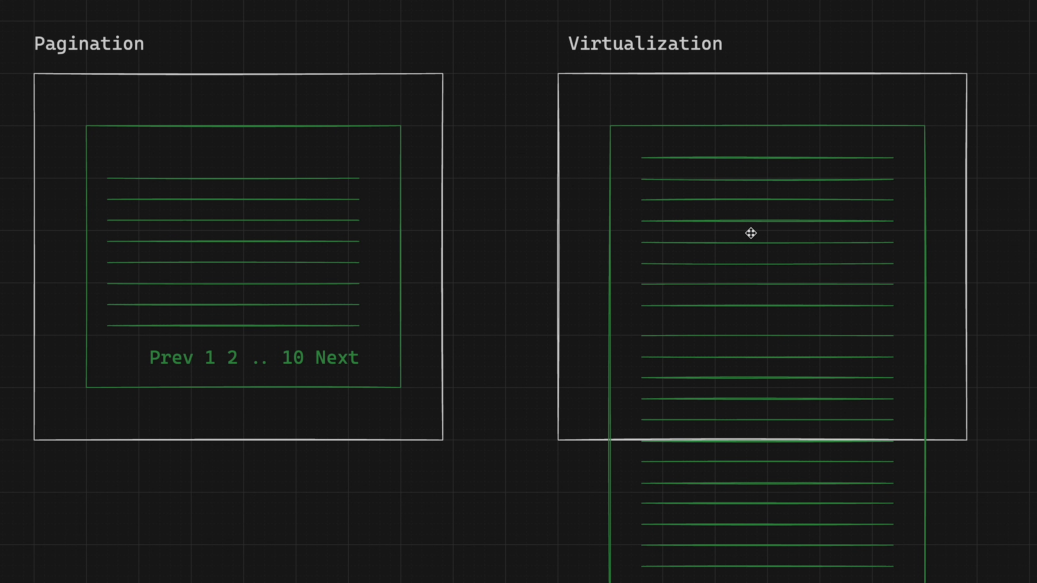
pyautogui.moveTo(783, 144)
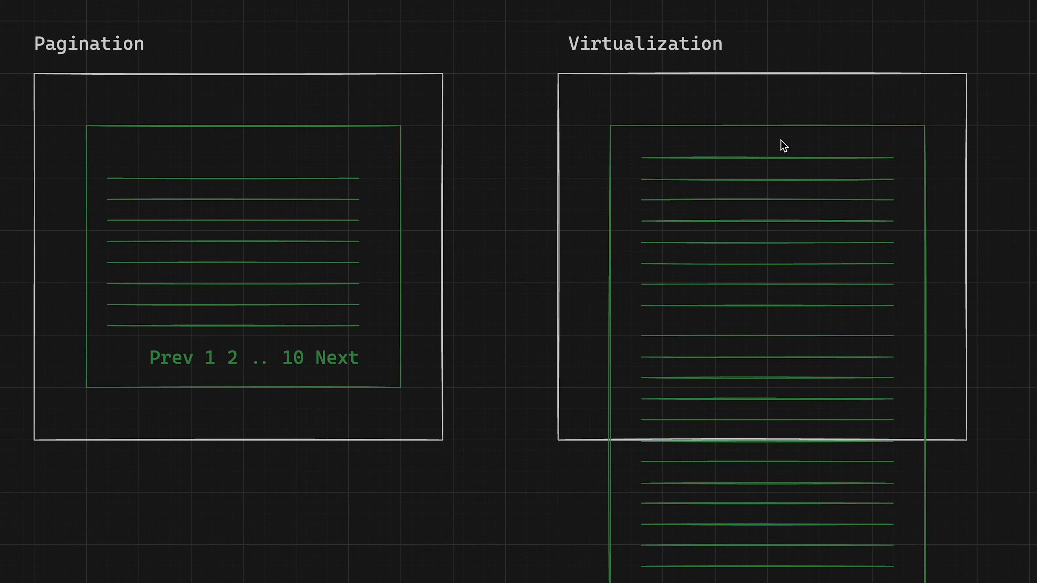
pyautogui.moveTo(580, 491)
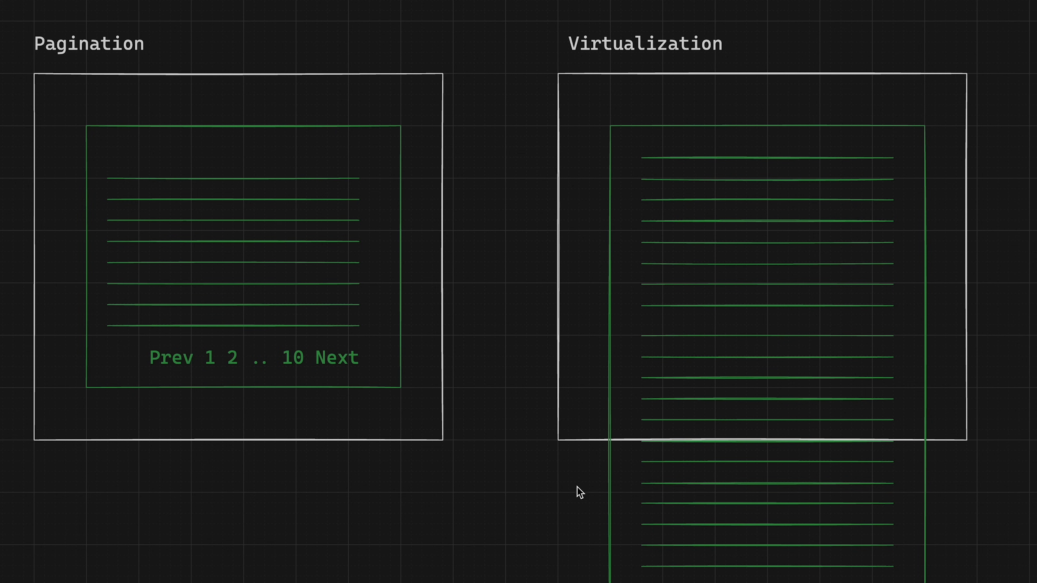
pyautogui.moveTo(684, 542)
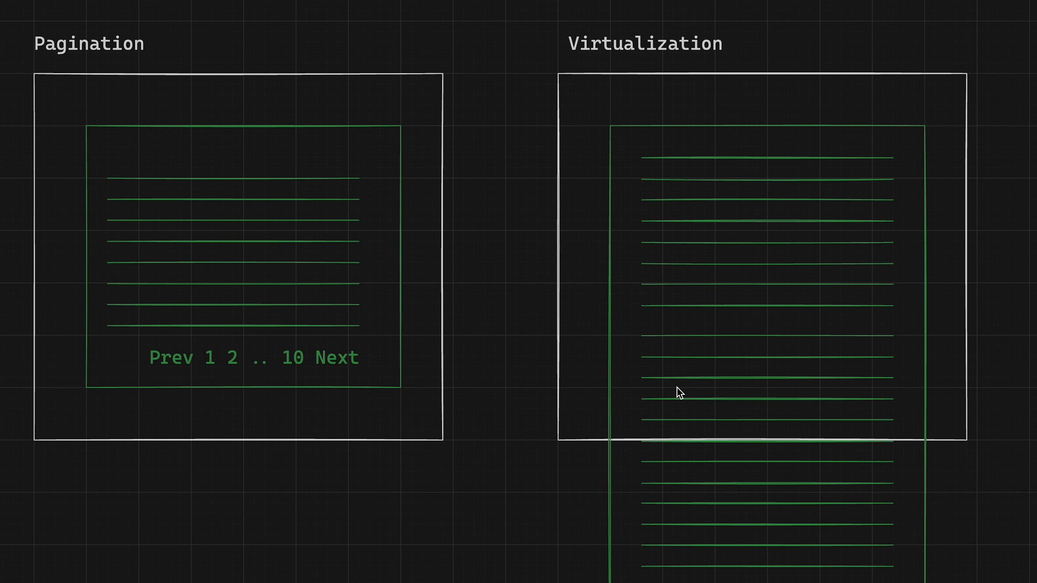
pyautogui.moveTo(708, 357)
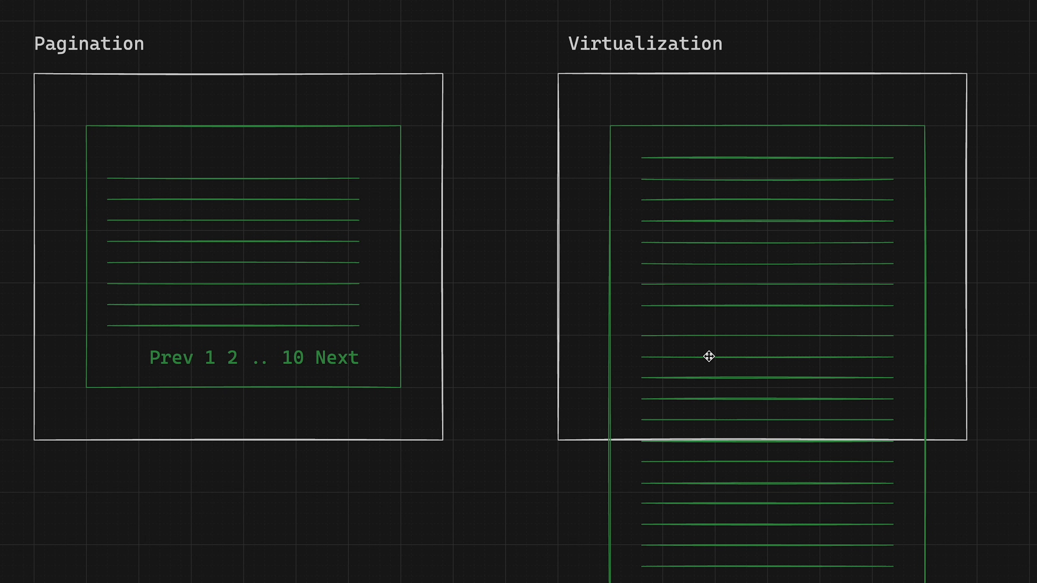
pyautogui.moveTo(739, 387)
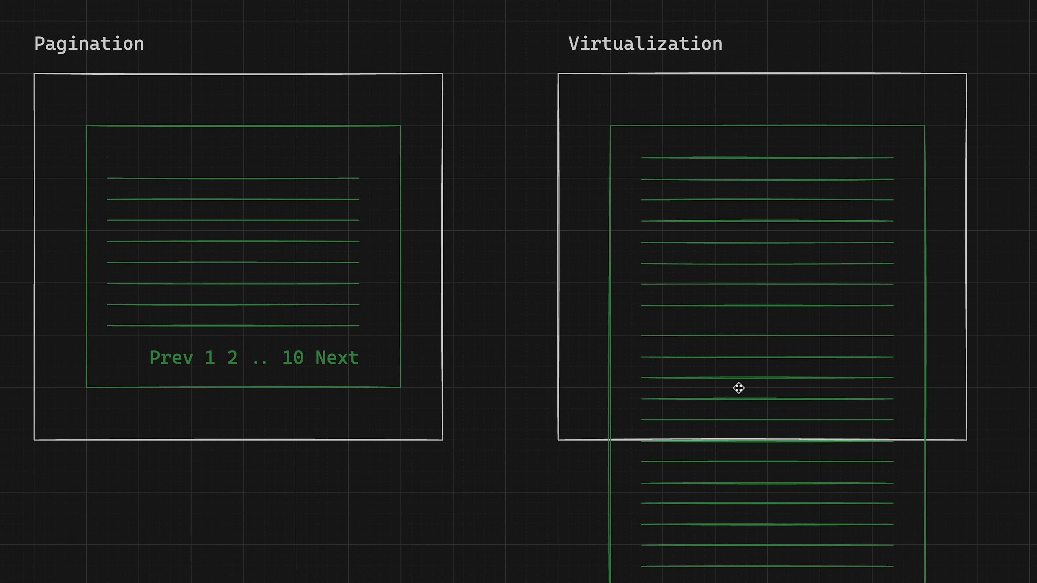
pyautogui.moveTo(698, 544)
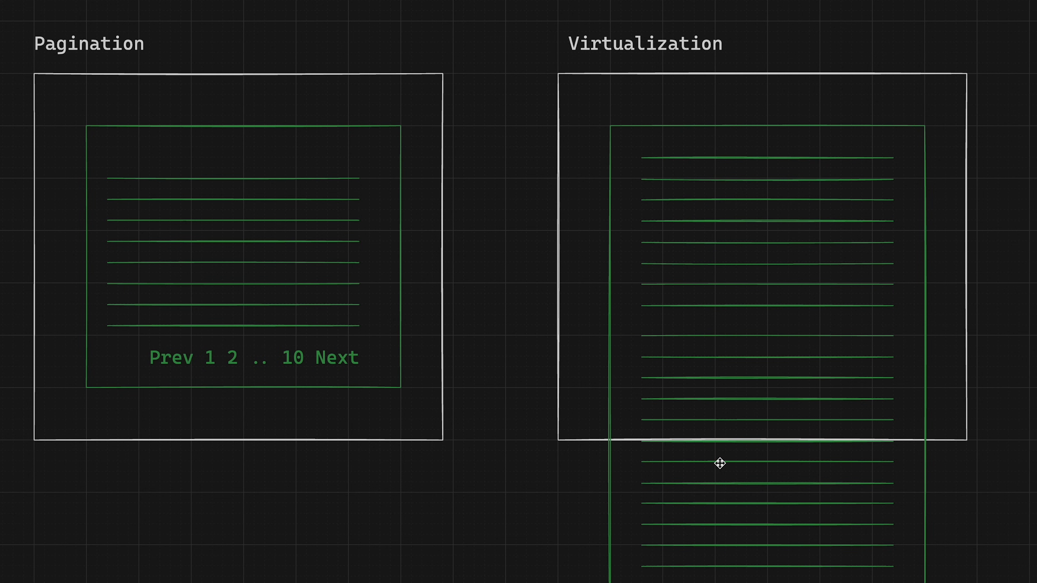
pyautogui.moveTo(745, 18)
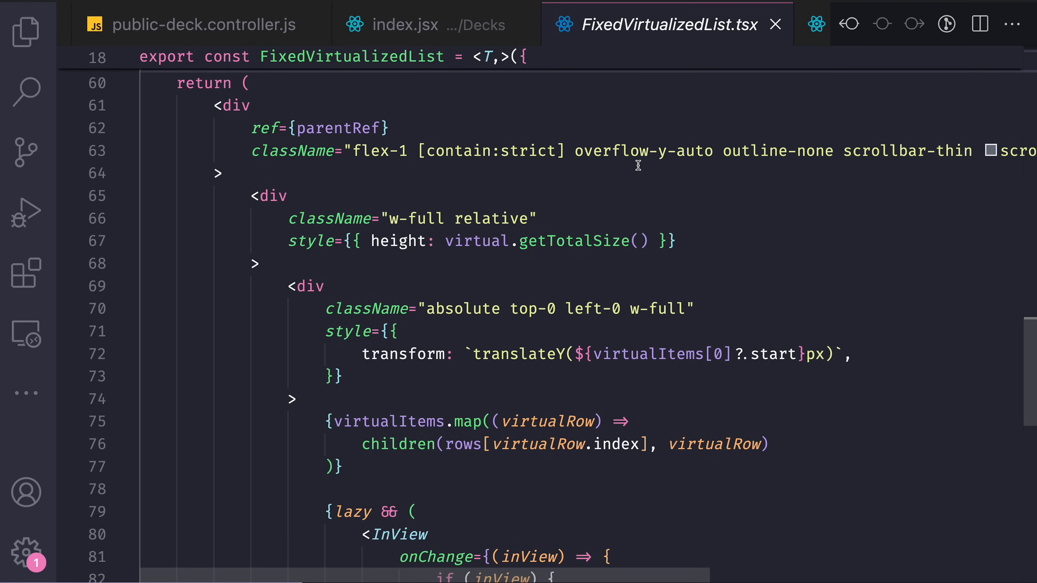
# - Select the onLoadMore call in FixedVirtualizedList.tsx and jump to its implementation in Decks/index.jsx
pyautogui.scroll(-3)
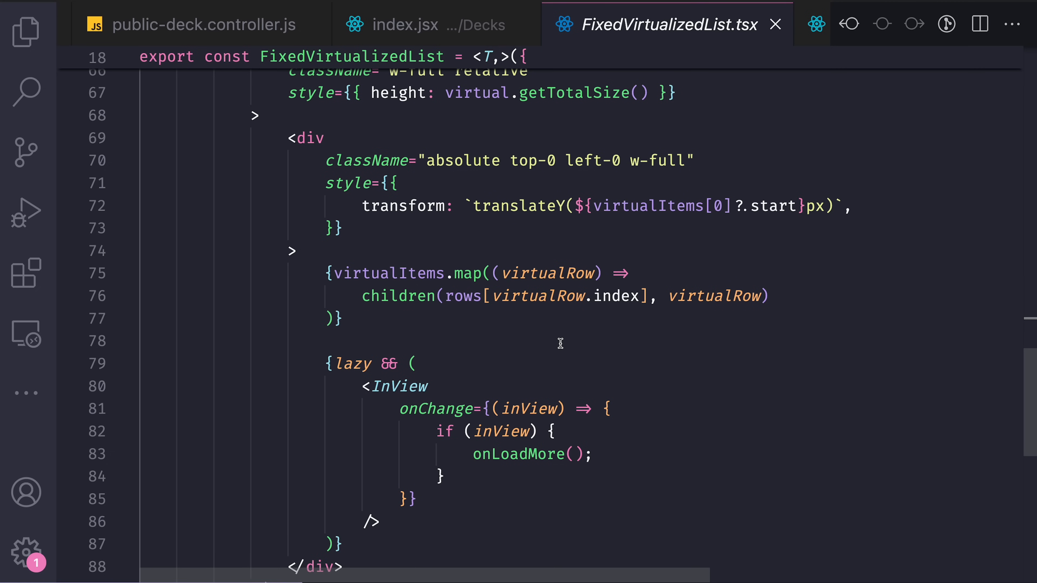
pyautogui.moveTo(670, 400)
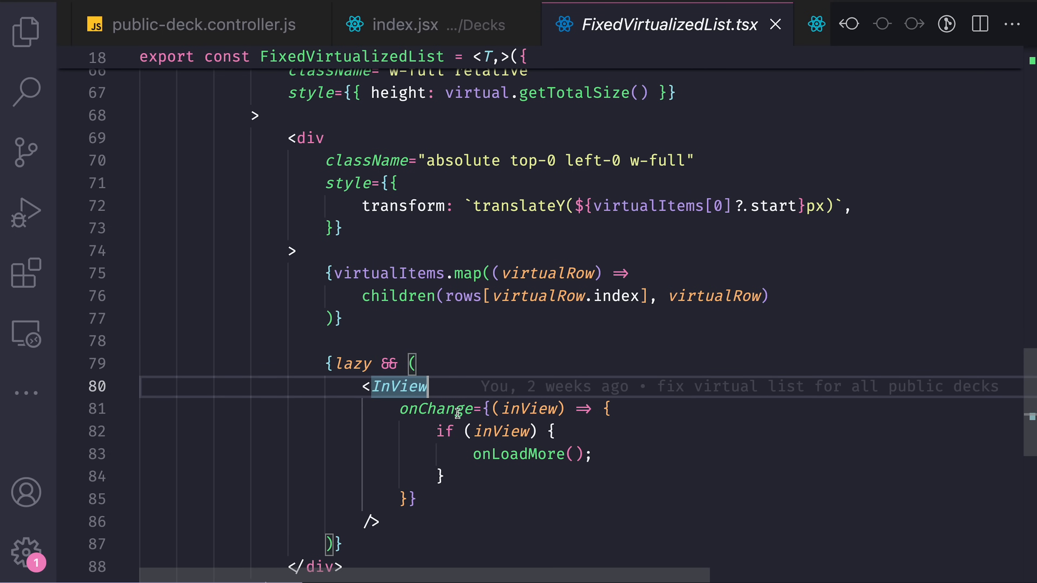
pyautogui.moveTo(453, 369)
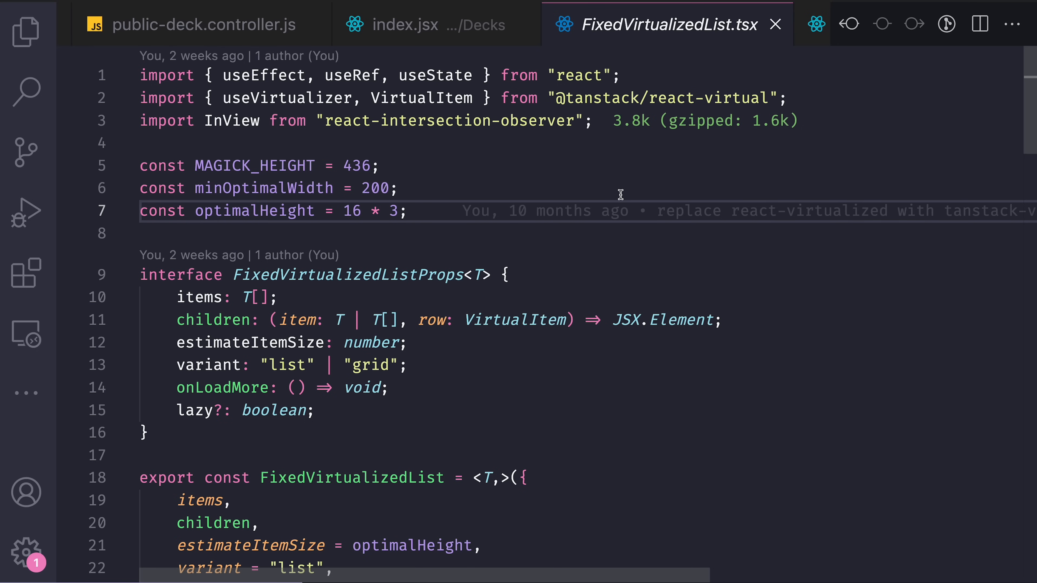
pyautogui.scroll(-3)
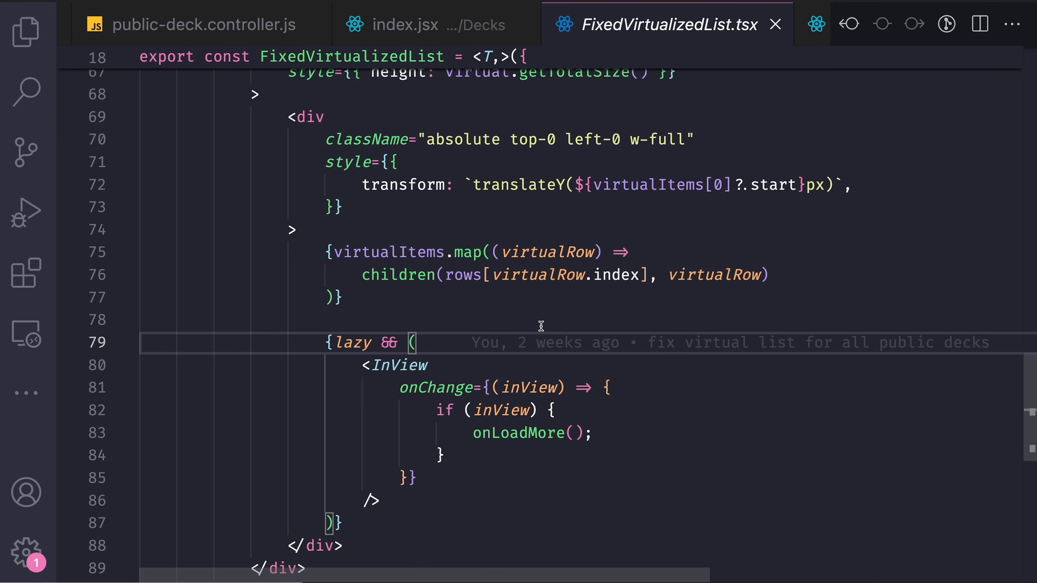
pyautogui.moveTo(607, 471)
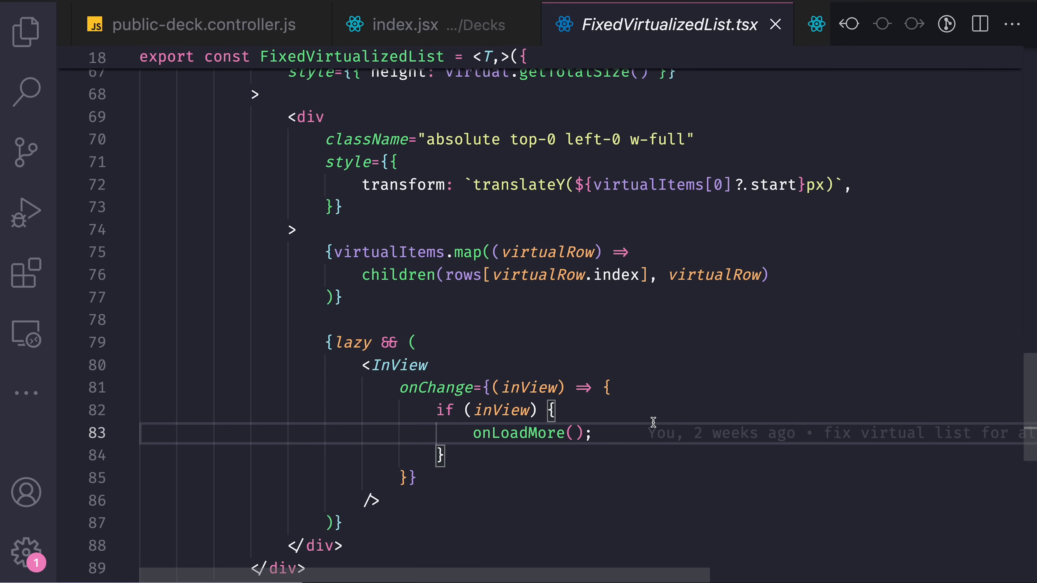
pyautogui.doubleClick(518, 432)
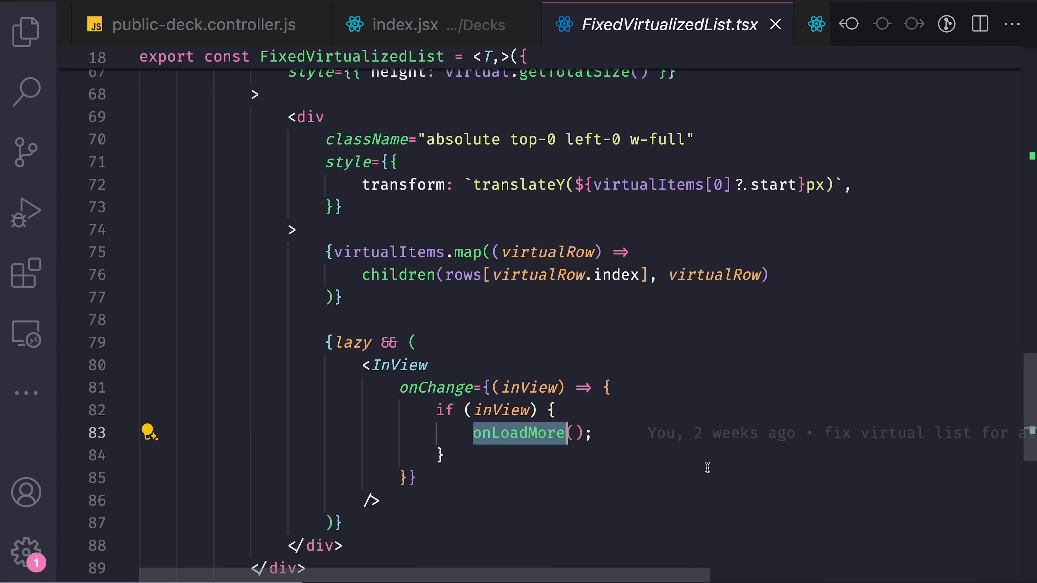
pyautogui.click(427, 24)
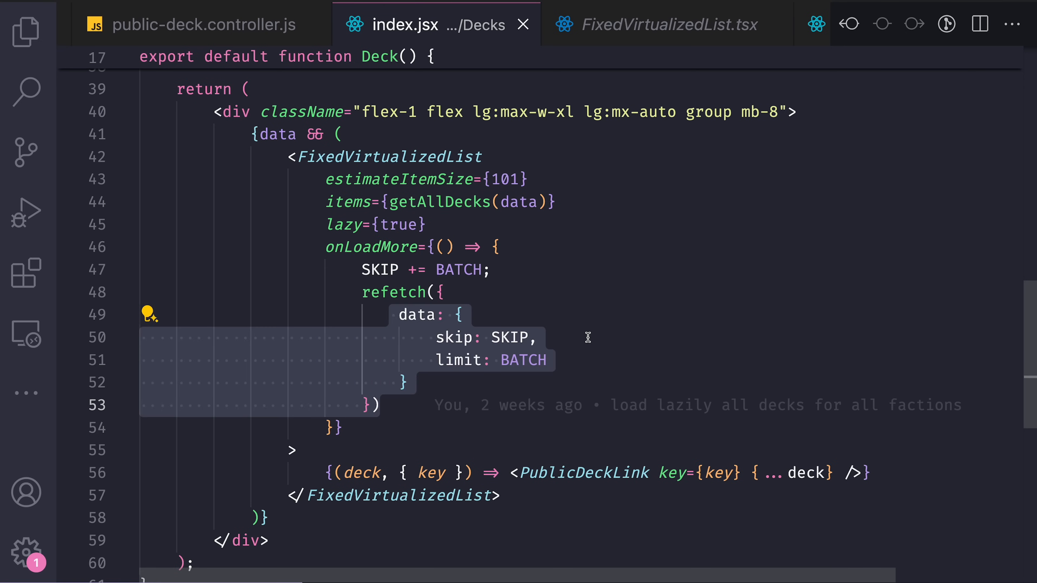
pyautogui.moveTo(607, 388)
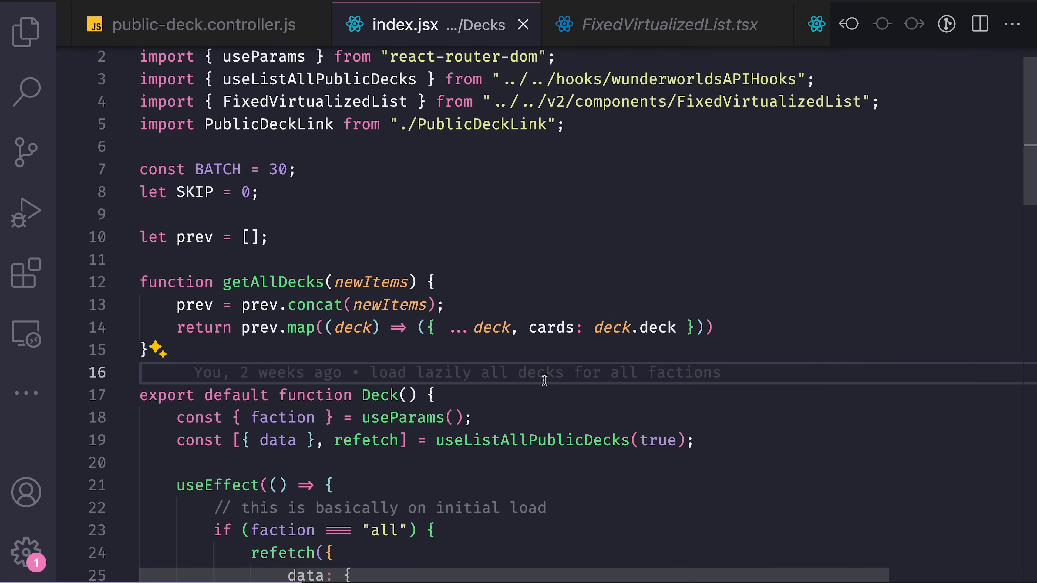
# - Switch to public-deck.controller.js showing getAllPublicDecks with skip, limit and faction filtering
pyautogui.click(687, 25)
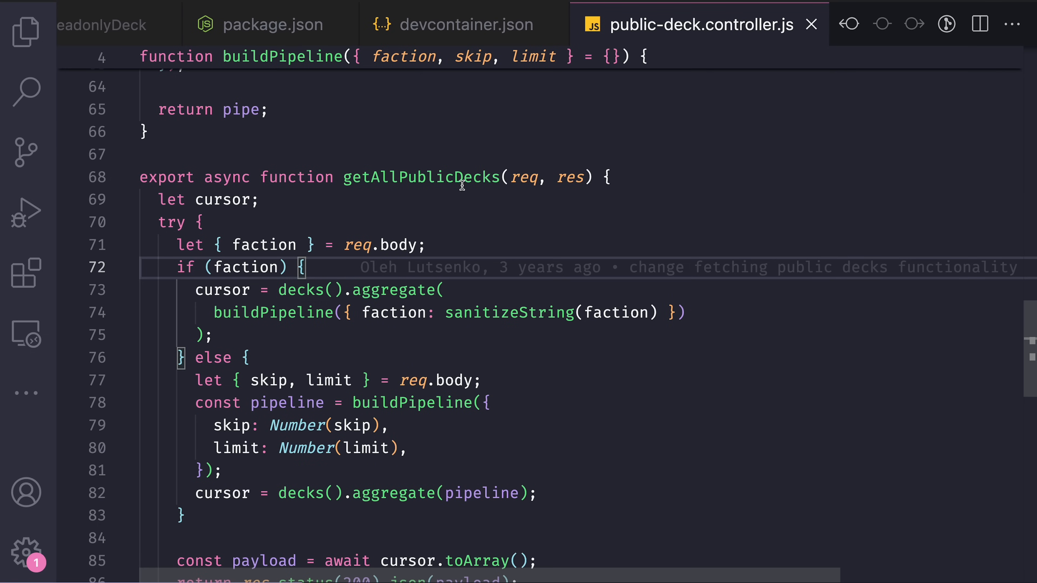
pyautogui.moveTo(513, 224)
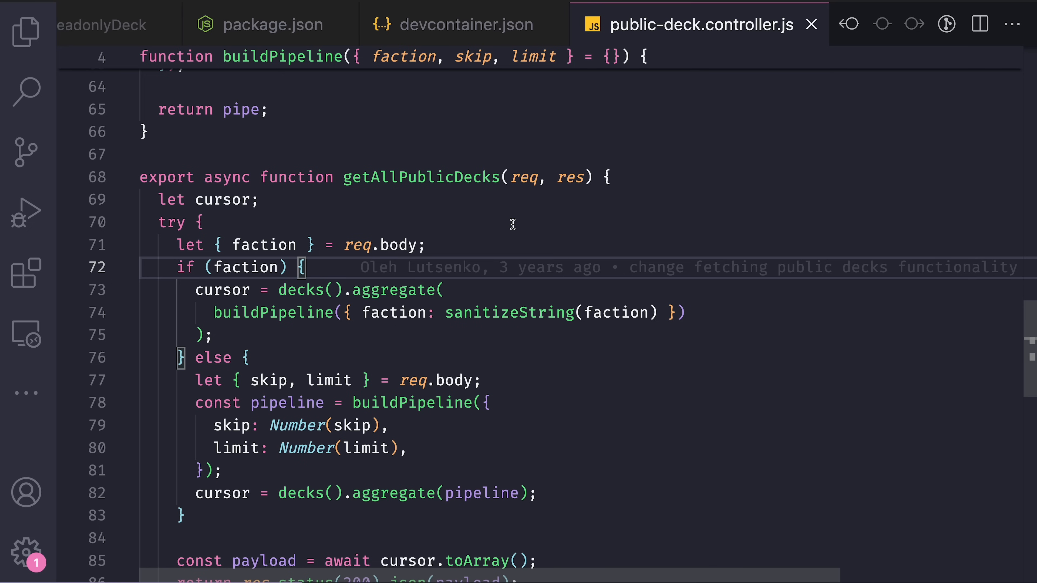
# - Bring the buildPipeline helper matching private-false decks by faction and sorting by update time into view
pyautogui.scroll(-3)
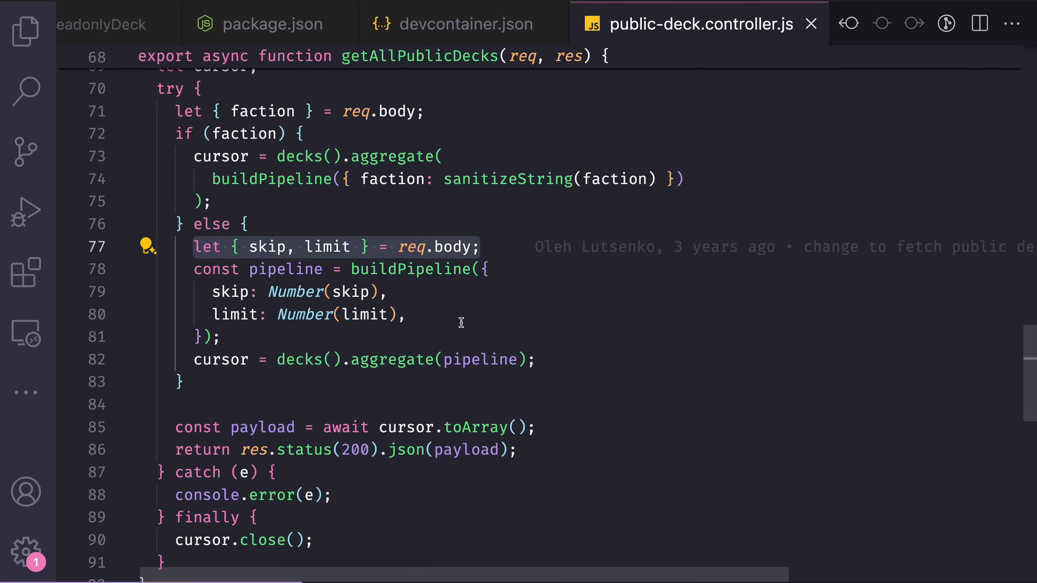
pyautogui.moveTo(455, 322)
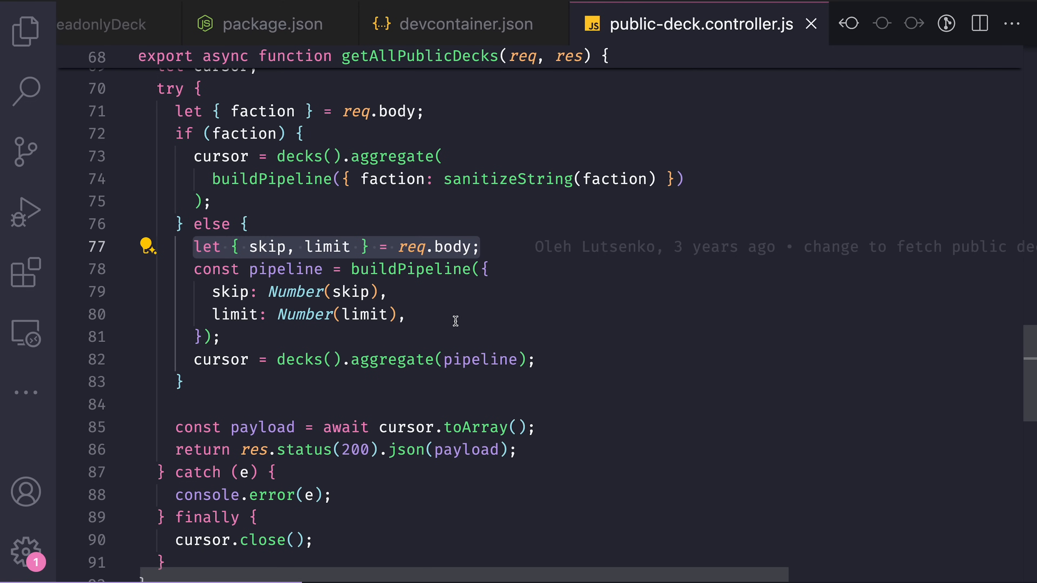
pyautogui.scroll(3)
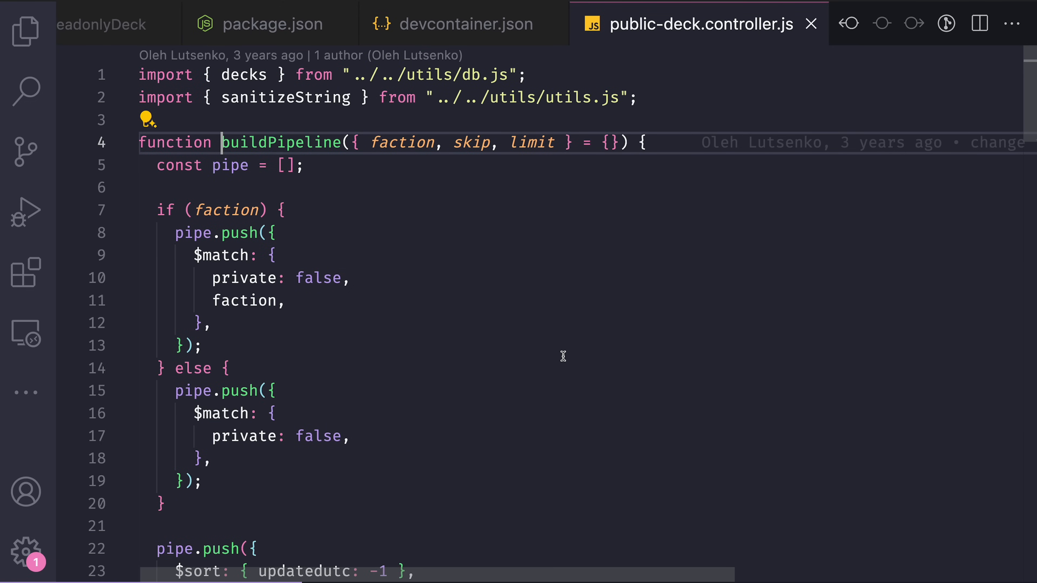
pyautogui.scroll(-3)
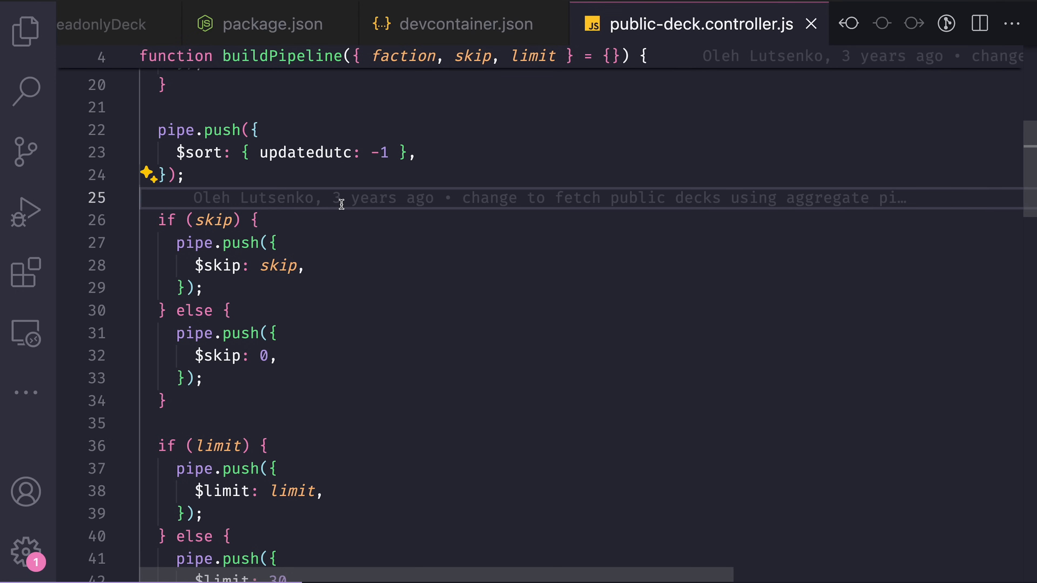
pyautogui.scroll(-3)
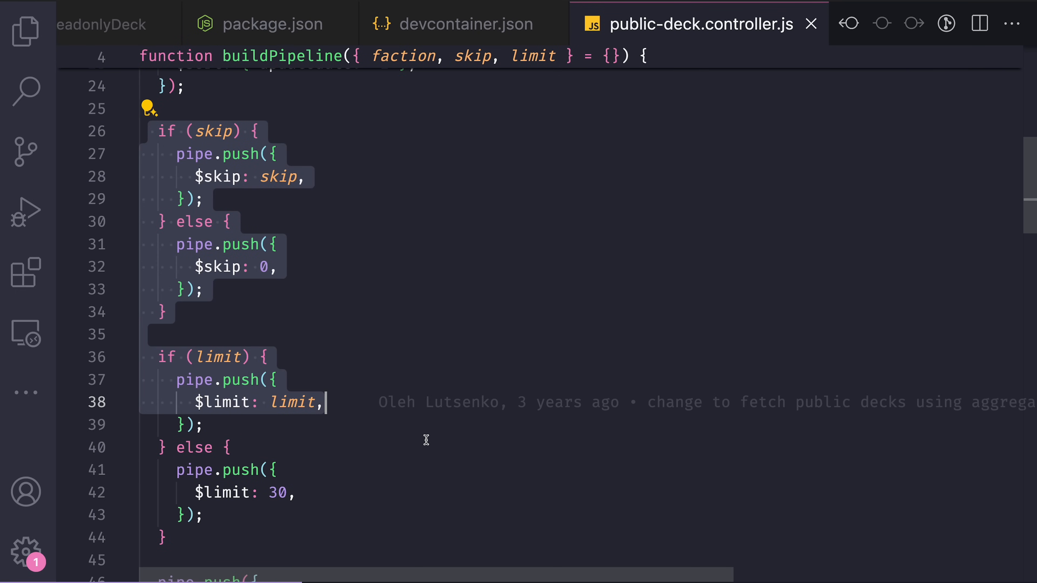
pyautogui.scroll(-3)
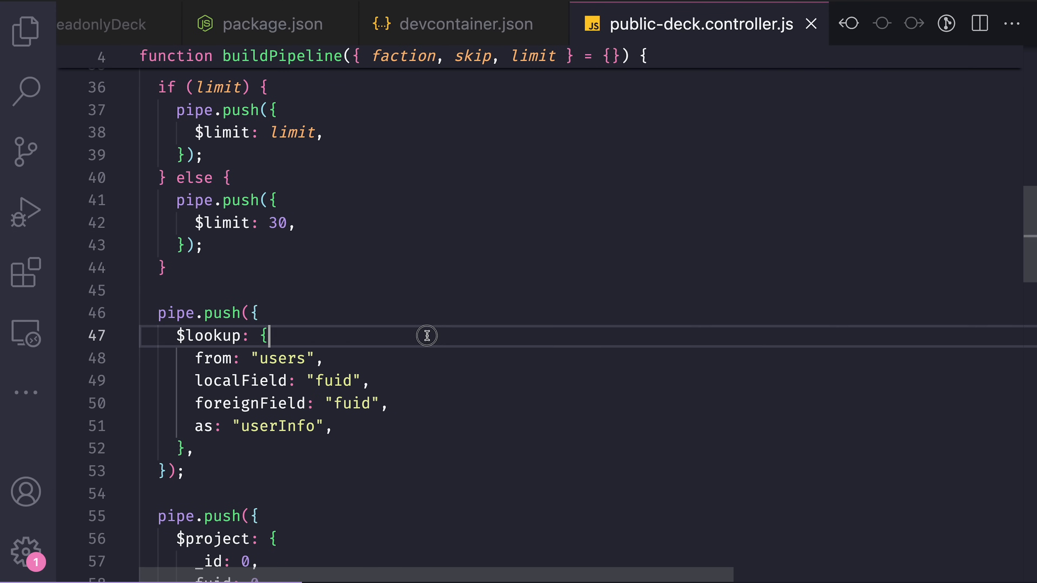
pyautogui.scroll(-3)
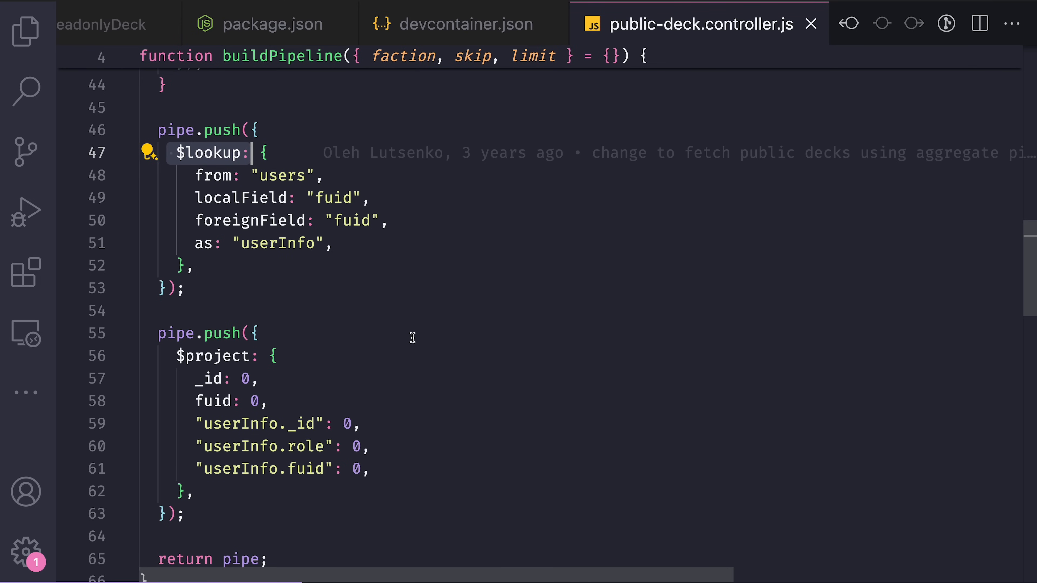
pyautogui.moveTo(474, 153)
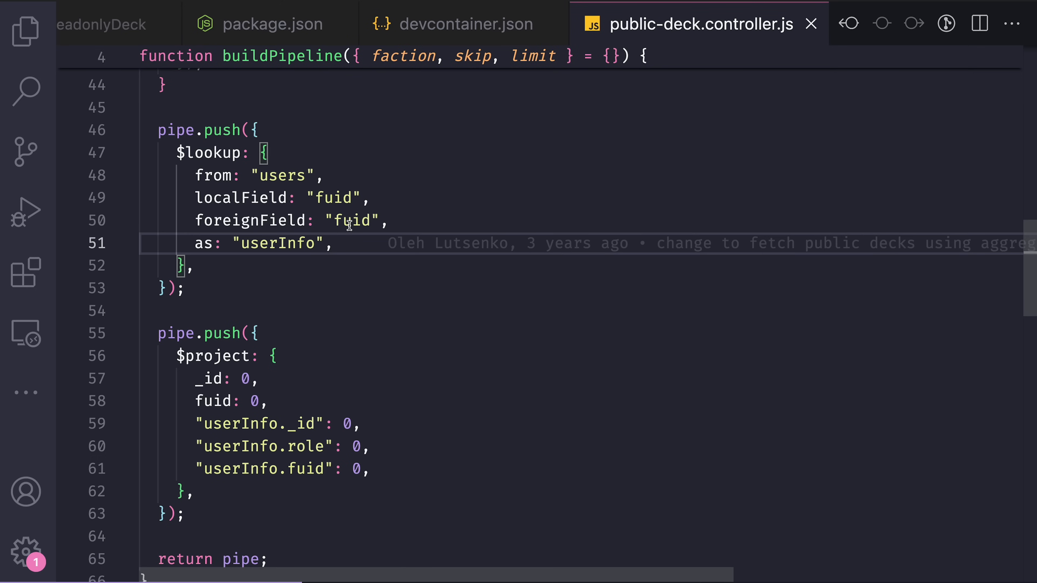
pyautogui.moveTo(342, 158)
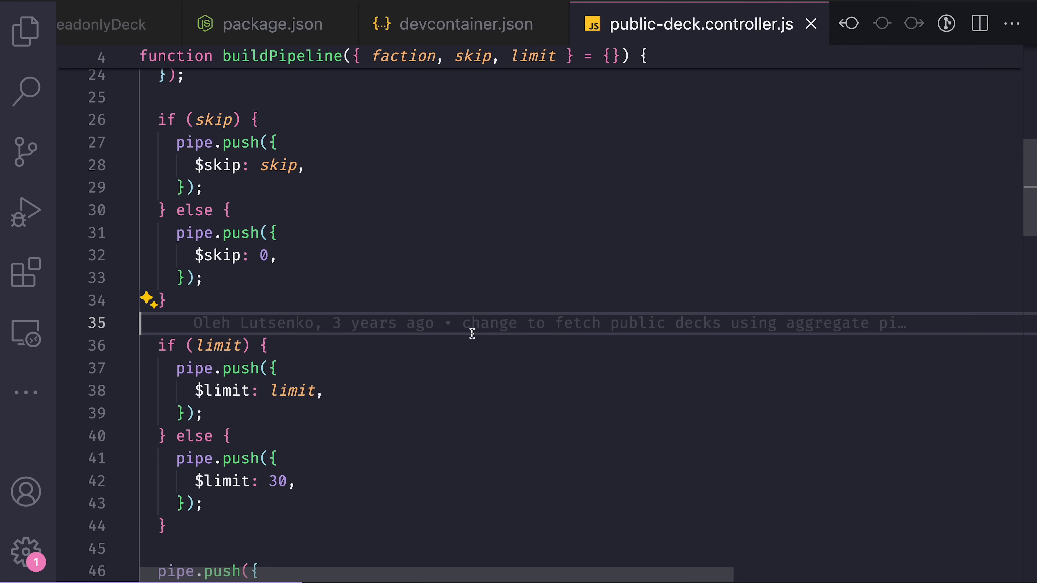
pyautogui.moveTo(239, 500)
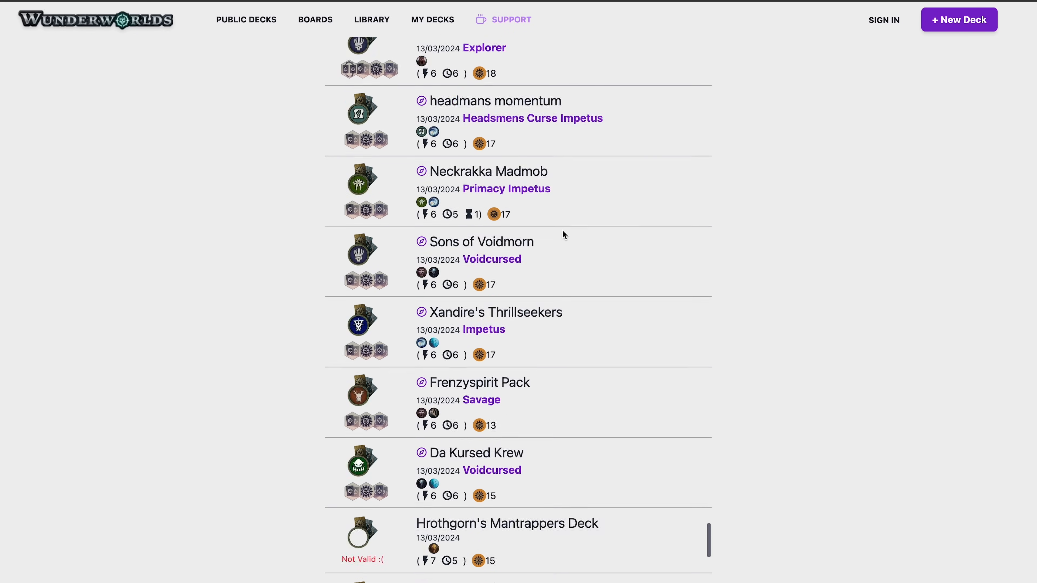
pyautogui.scroll(-3)
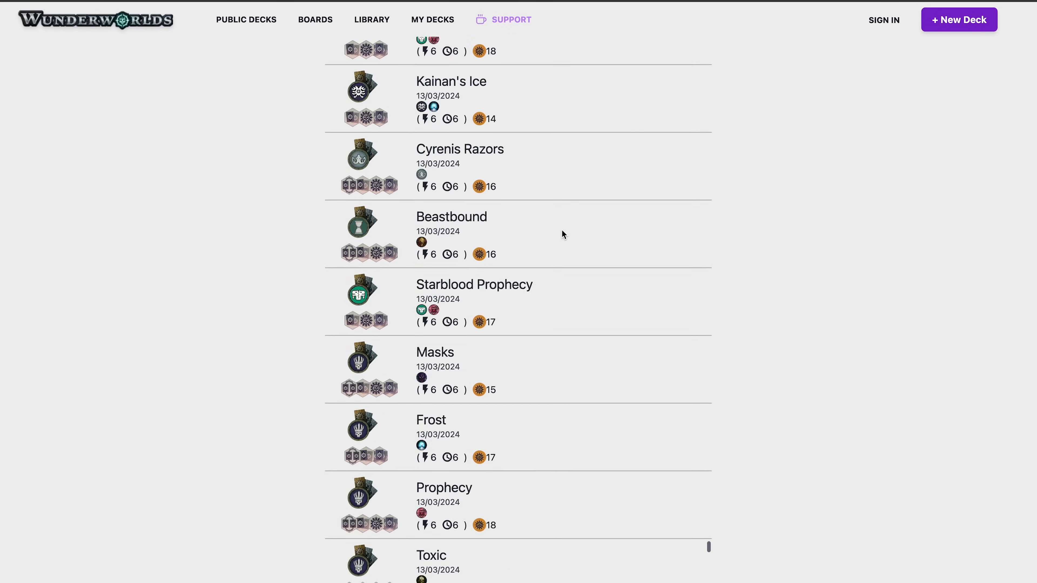
pyautogui.scroll(-3)
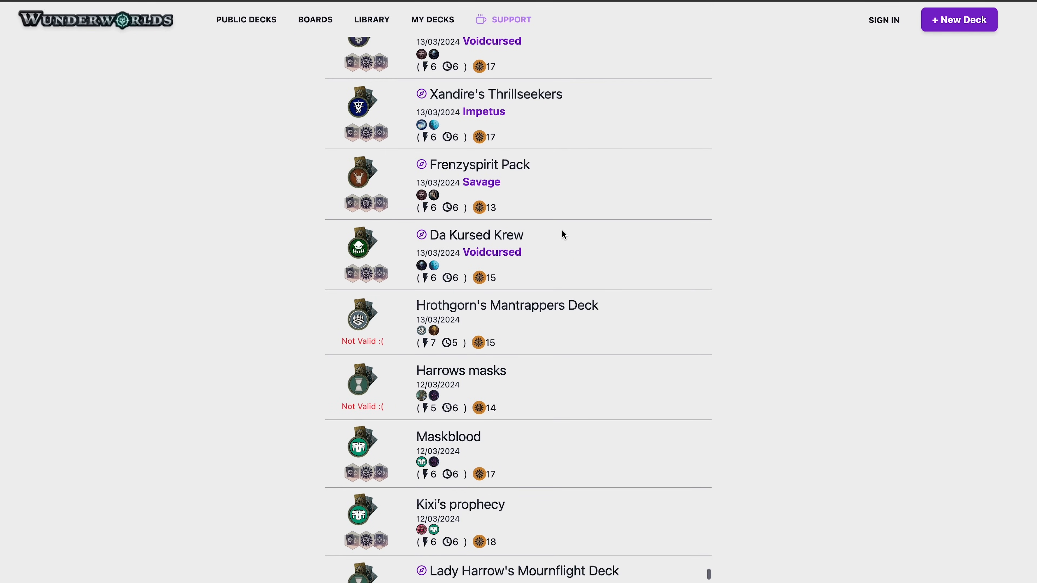